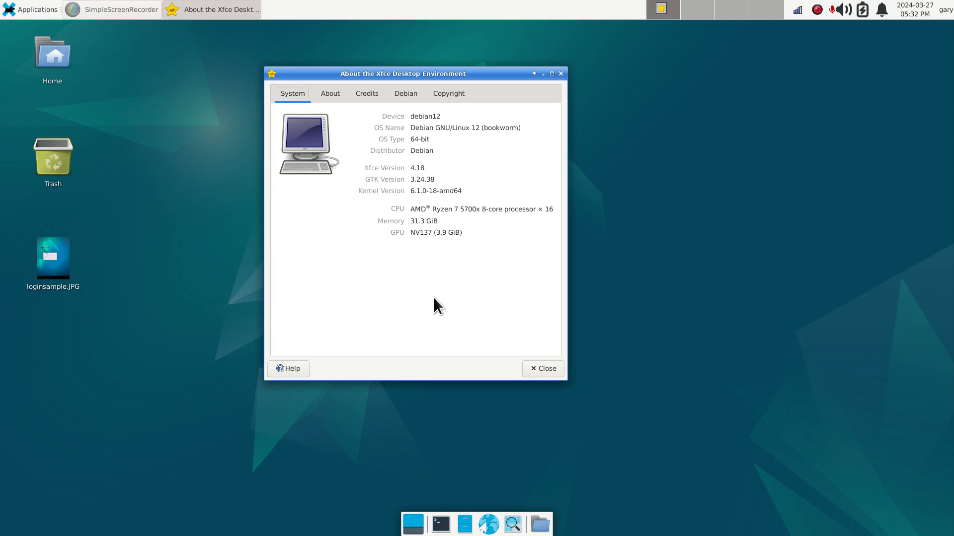
View the login screen sample photo, then close it and the About Xfce window.
{"action": "double_click", "coordinate": [52, 252]}
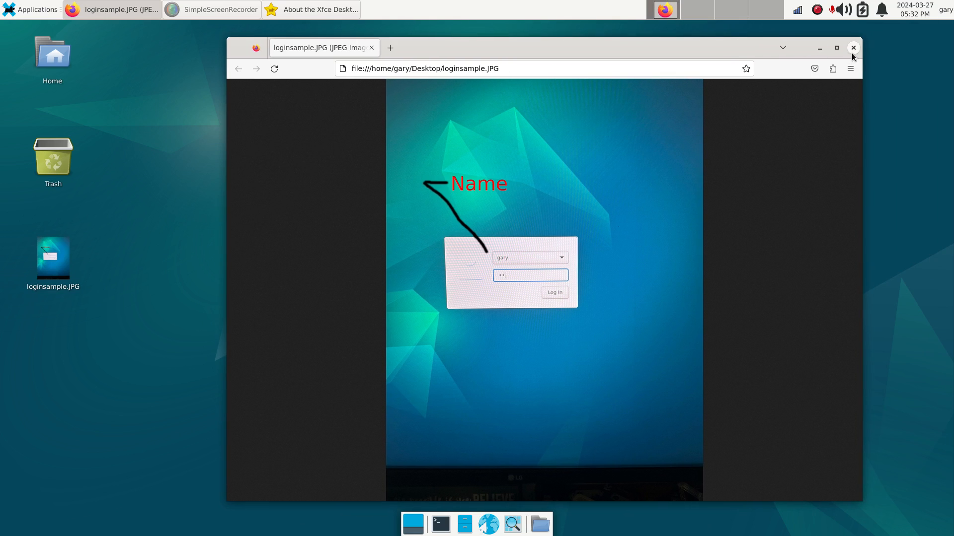
{"action": "left_click", "coordinate": [853, 48]}
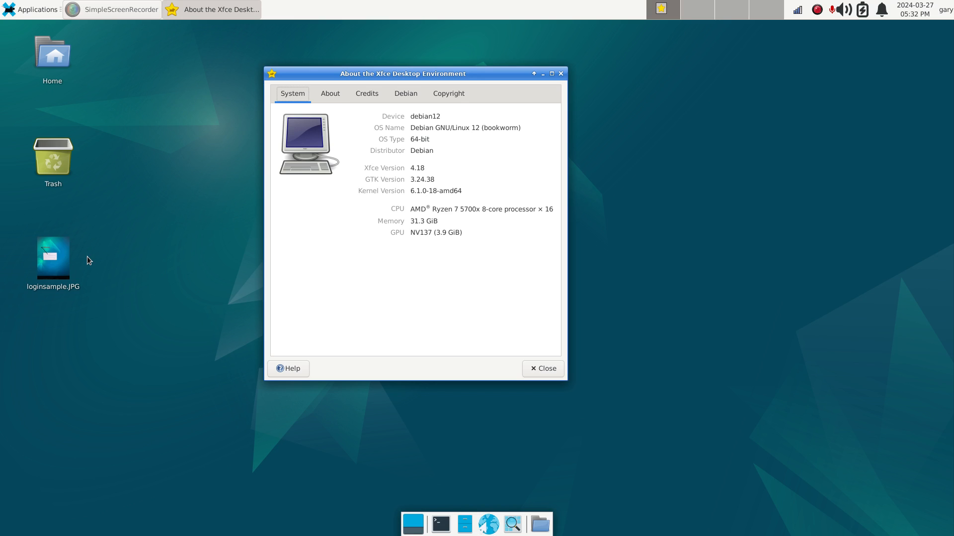
{"action": "mouse_move", "coordinate": [465, 284]}
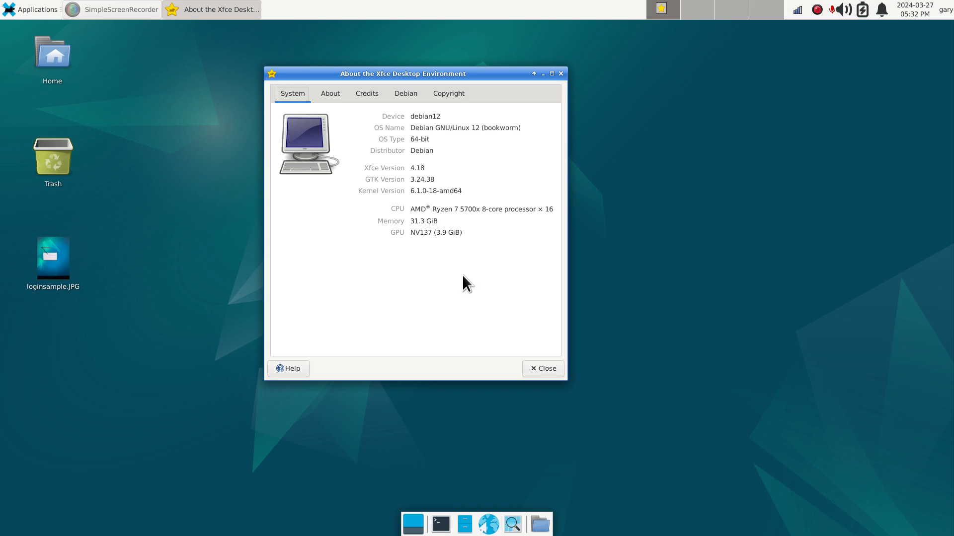
{"action": "mouse_move", "coordinate": [447, 209]}
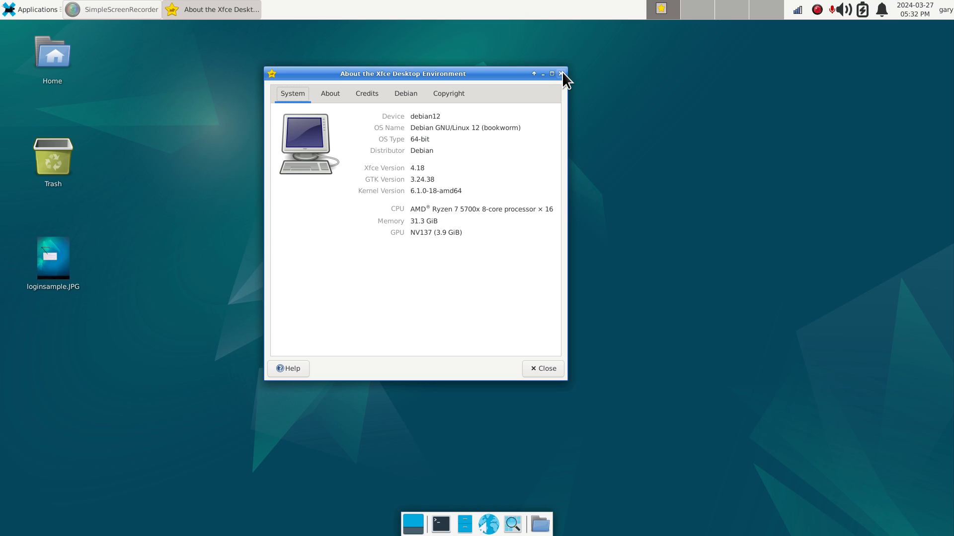
{"action": "left_click", "coordinate": [559, 74]}
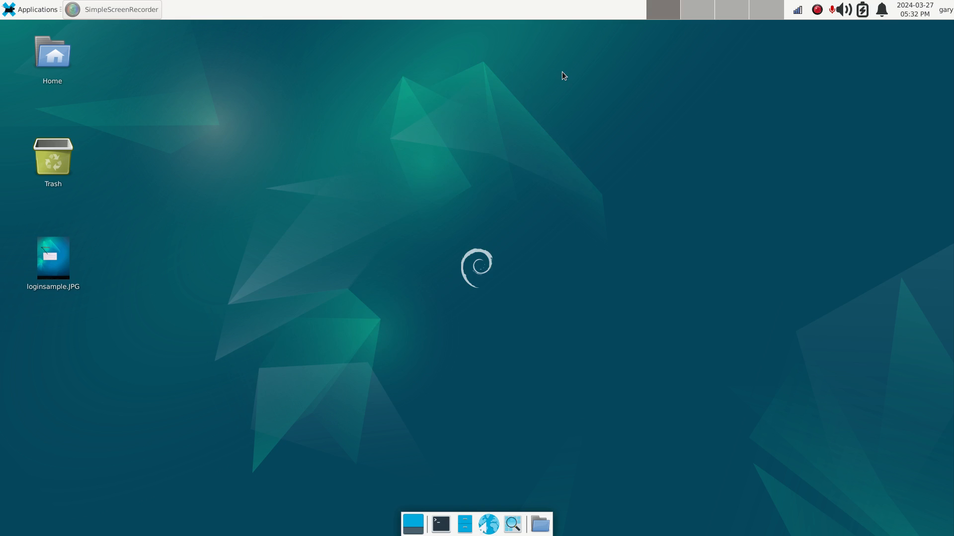
{"action": "mouse_move", "coordinate": [805, 390]}
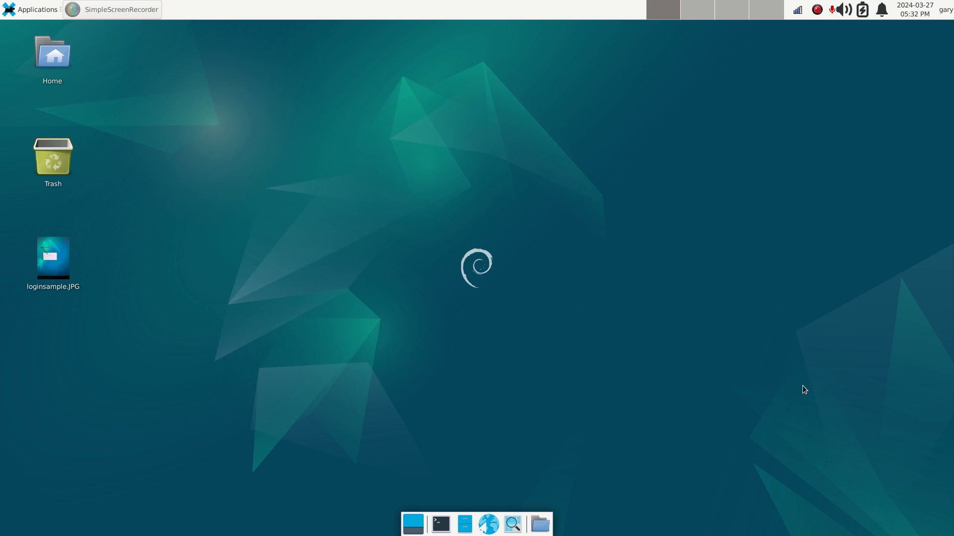
{"action": "mouse_move", "coordinate": [579, 419]}
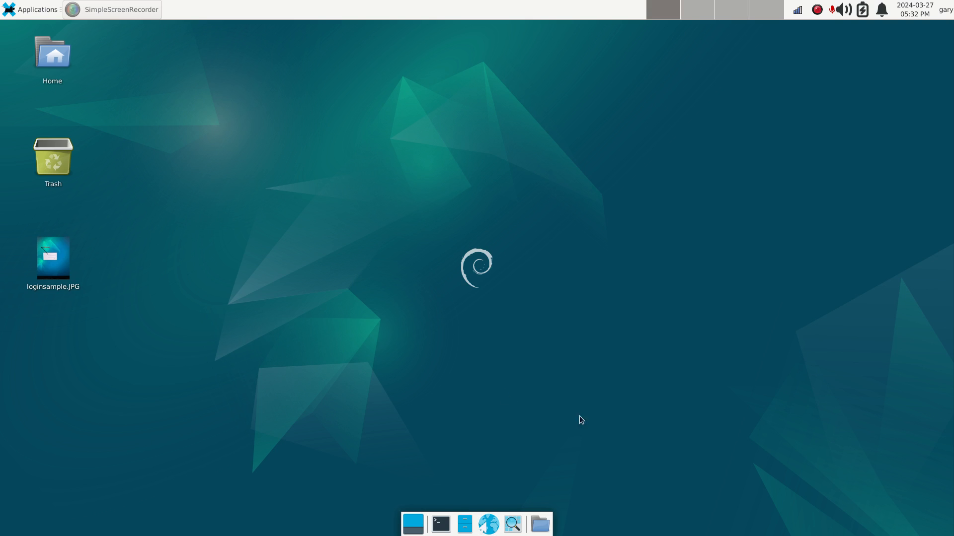
{"action": "mouse_move", "coordinate": [442, 376]}
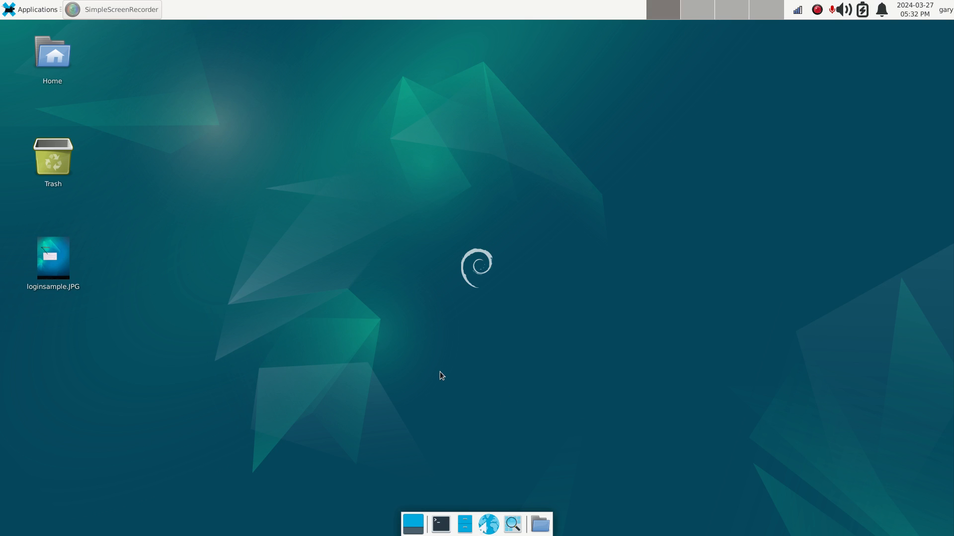
{"action": "mouse_move", "coordinate": [265, 275]}
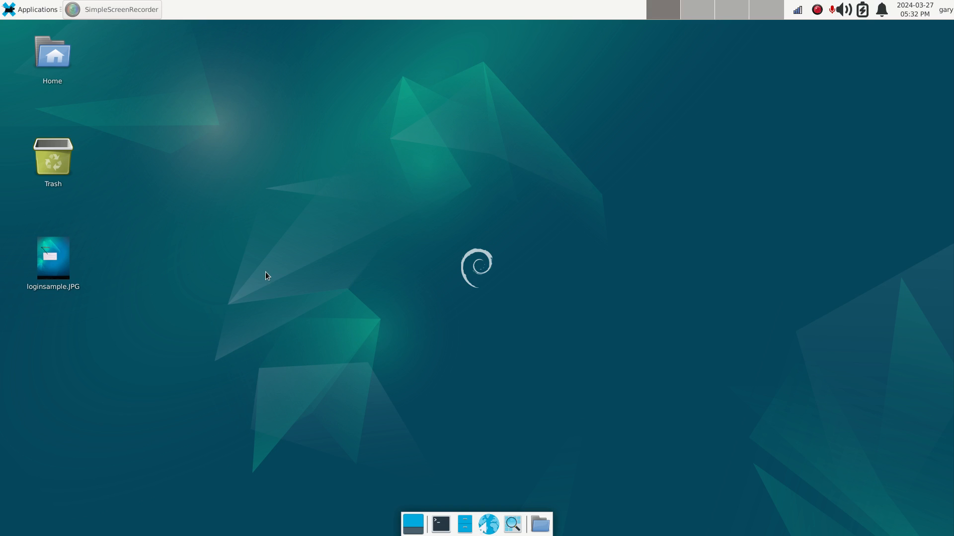
{"action": "mouse_move", "coordinate": [184, 163]}
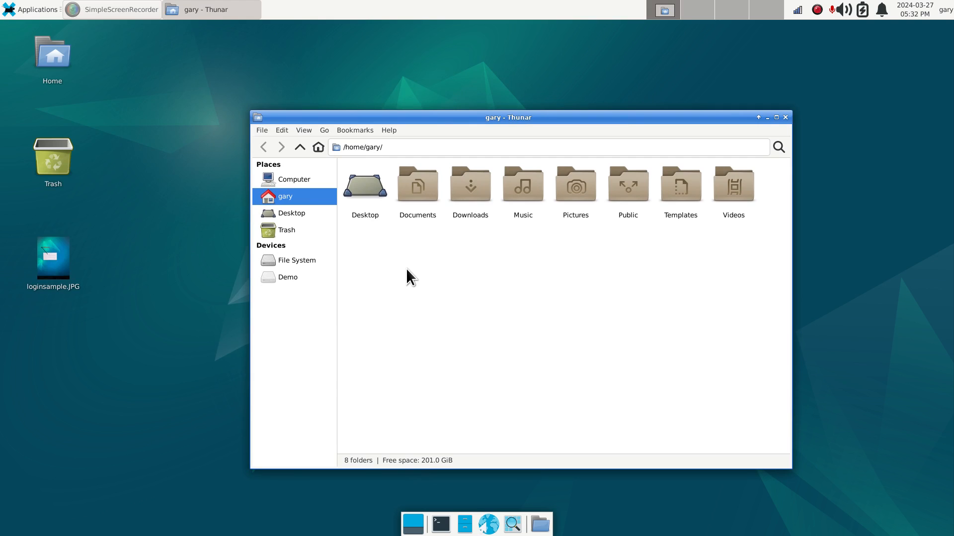
Browse from File System into /etc, then jump to and open lightdm by typing 'light'.
{"action": "left_click", "coordinate": [296, 260]}
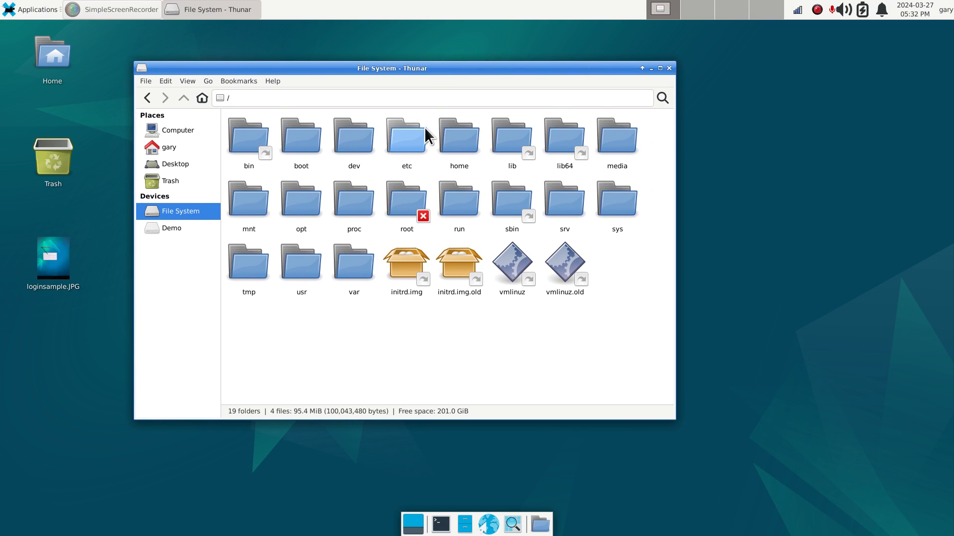
{"action": "left_click", "coordinate": [406, 134]}
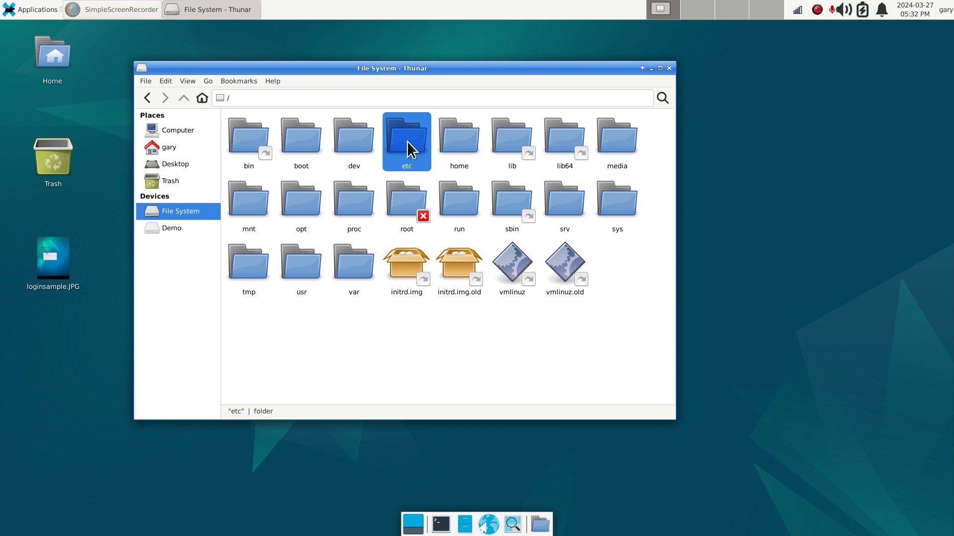
{"action": "mouse_move", "coordinate": [423, 182]}
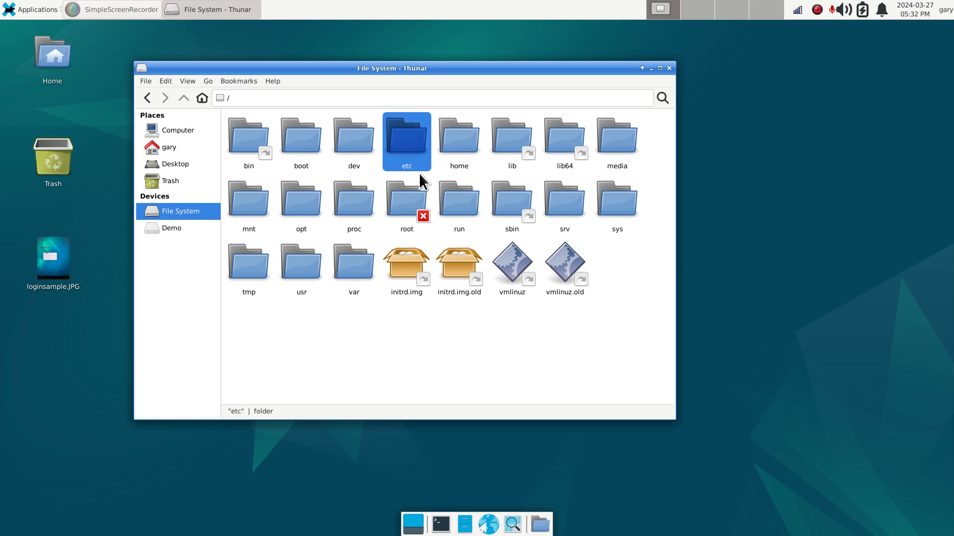
{"action": "mouse_move", "coordinate": [412, 144]}
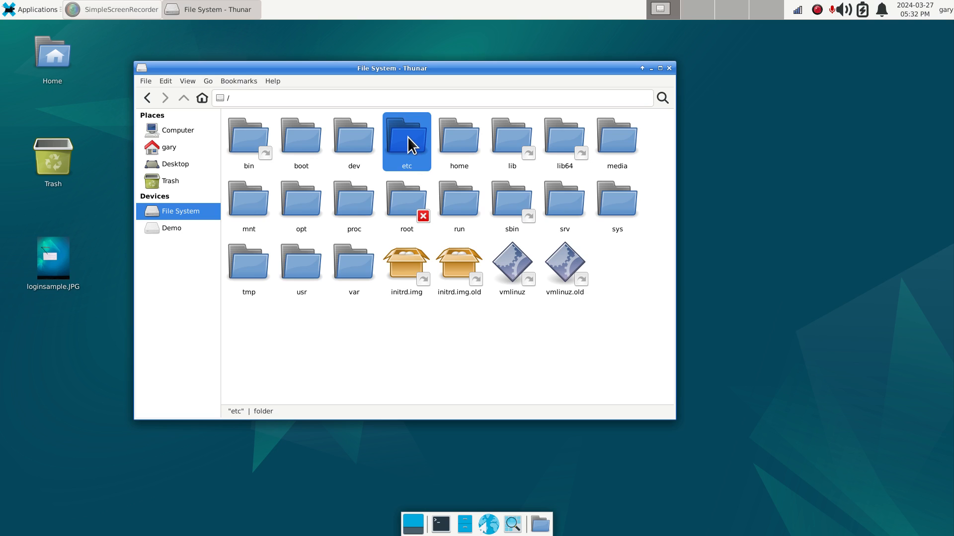
{"action": "double_click", "coordinate": [407, 137]}
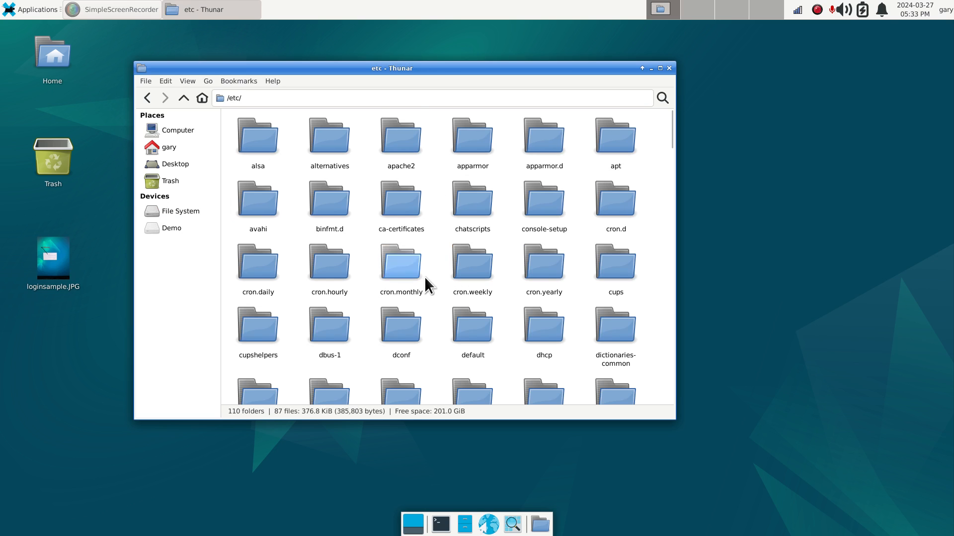
{"action": "left_click", "coordinate": [401, 264]}
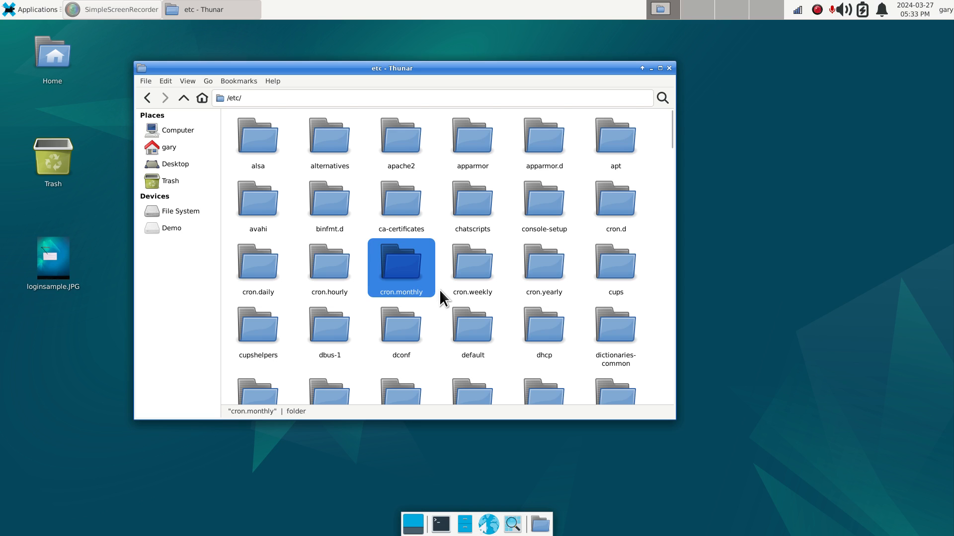
{"action": "type", "text": "light"}
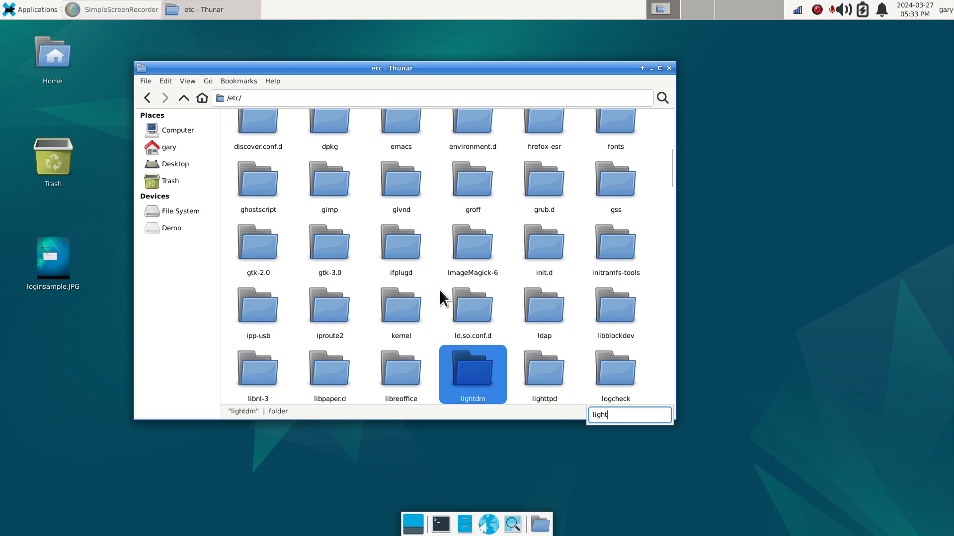
{"action": "mouse_move", "coordinate": [480, 377]}
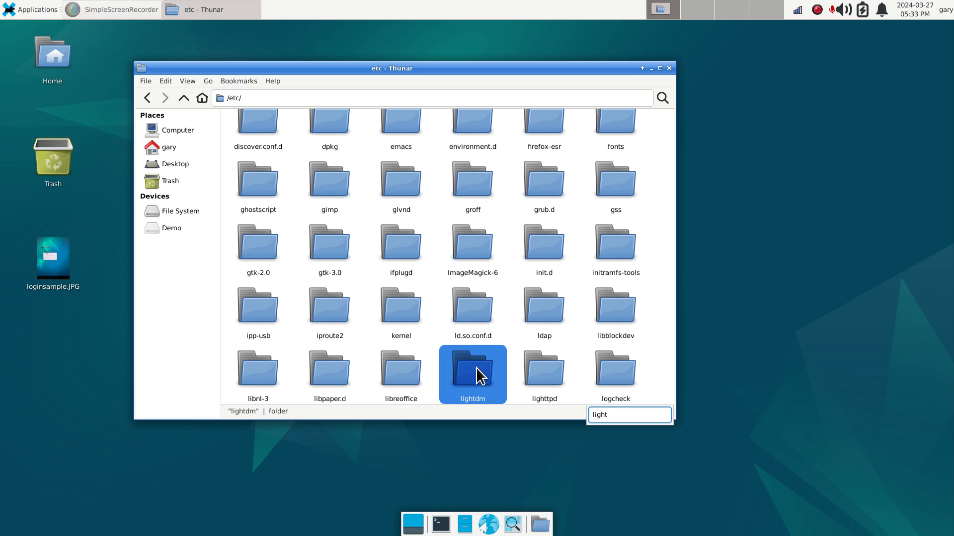
{"action": "double_click", "coordinate": [472, 374]}
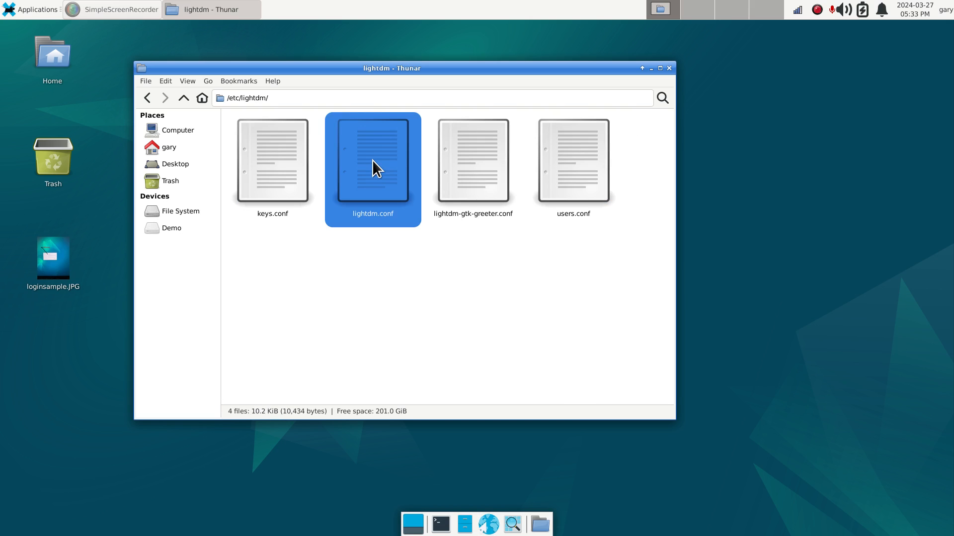
{"action": "left_click", "coordinate": [371, 159]}
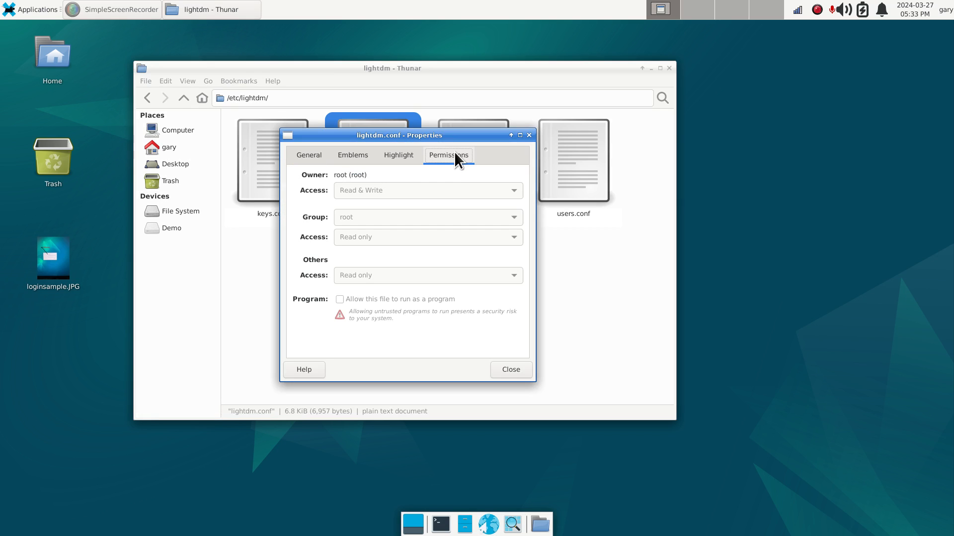
{"action": "mouse_move", "coordinate": [508, 159]}
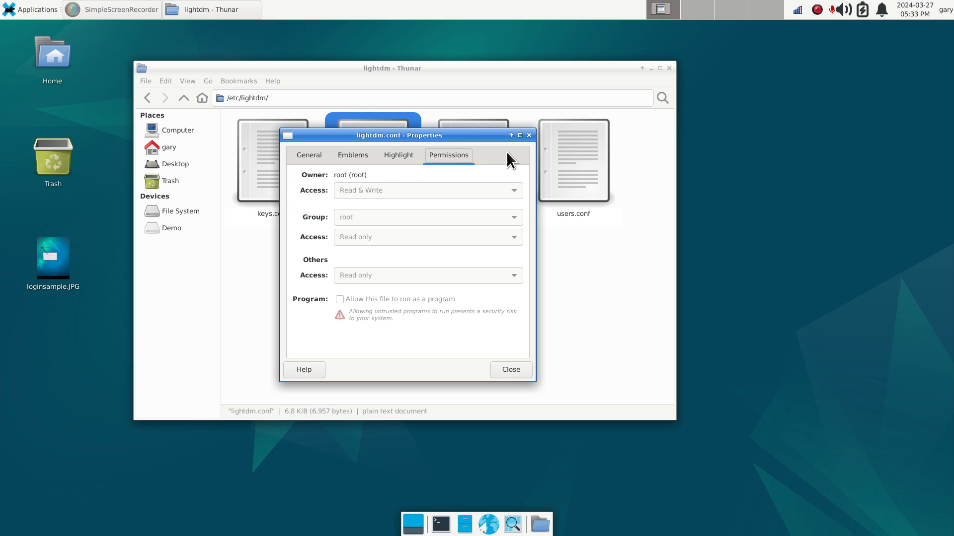
{"action": "left_click", "coordinate": [510, 370]}
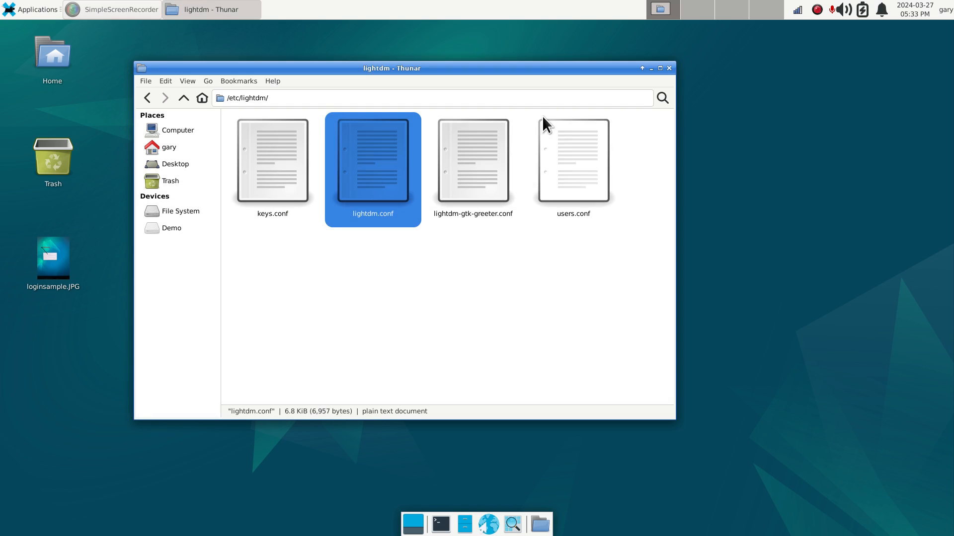
{"action": "mouse_move", "coordinate": [372, 159]}
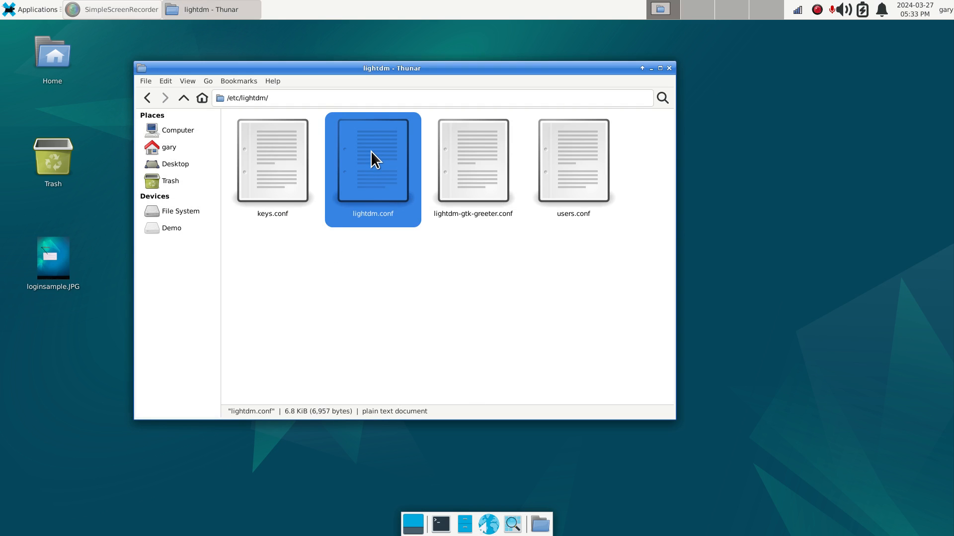
{"action": "mouse_move", "coordinate": [236, 183]}
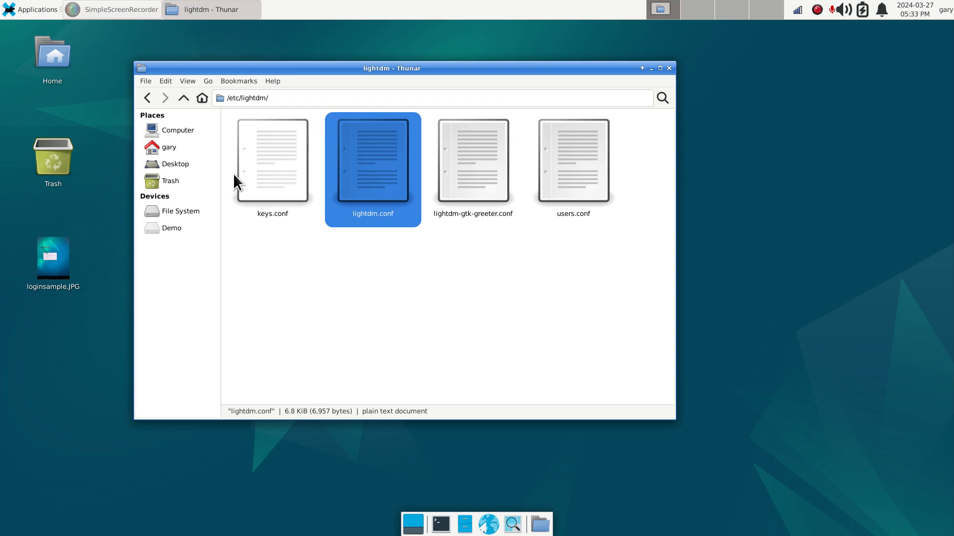
Copy lightdm.conf into a new 'lightdm backup' folder inside Documents.
{"action": "right_click", "coordinate": [372, 161]}
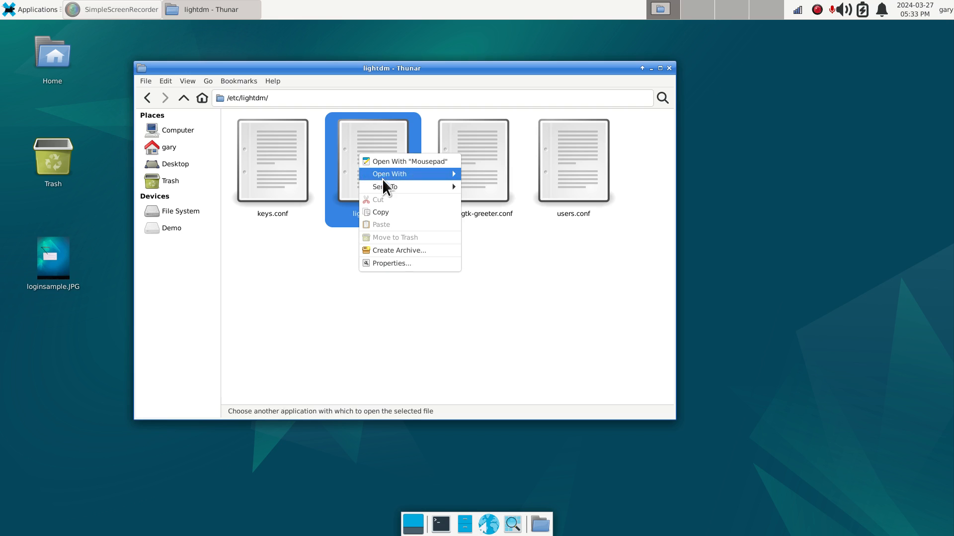
{"action": "mouse_move", "coordinate": [392, 212]}
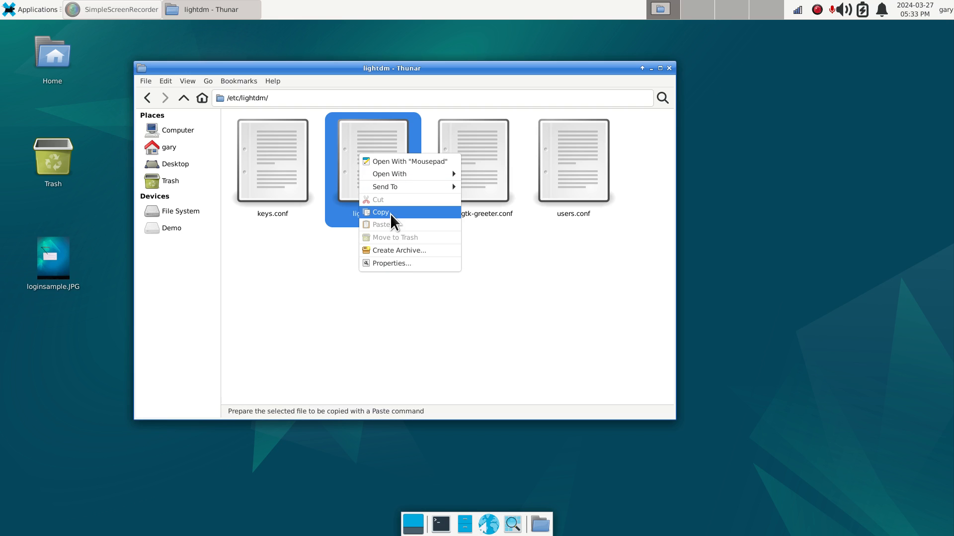
{"action": "left_click", "coordinate": [169, 147]}
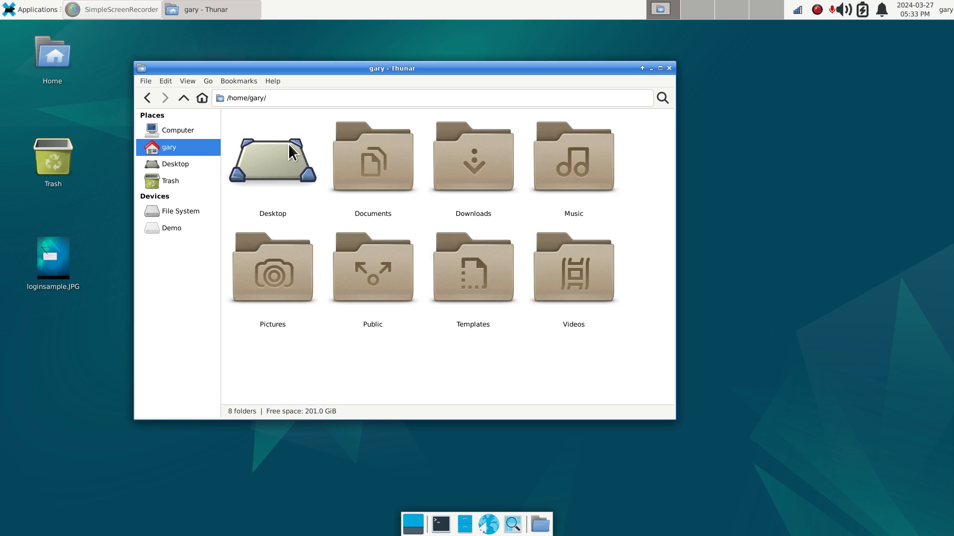
{"action": "left_click", "coordinate": [372, 158]}
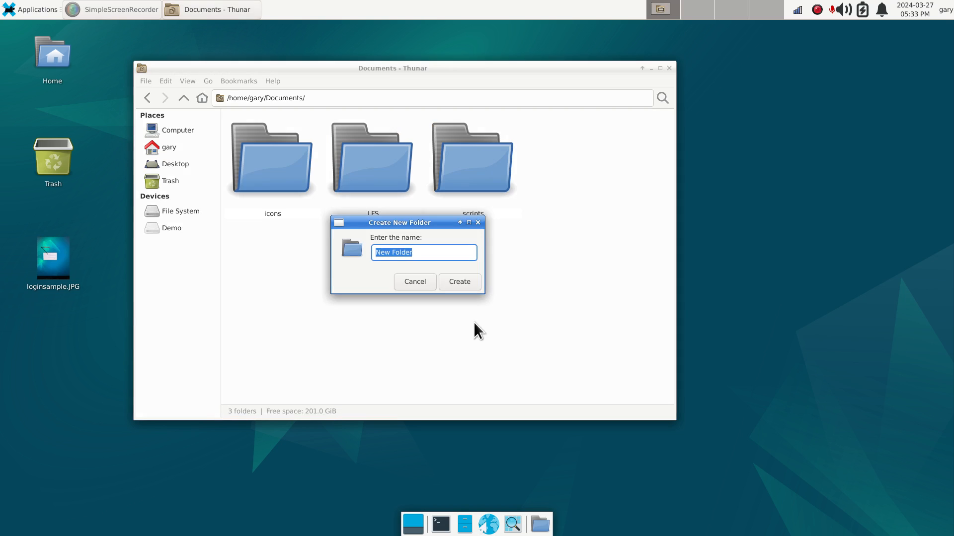
{"action": "type", "text": "lightdm"}
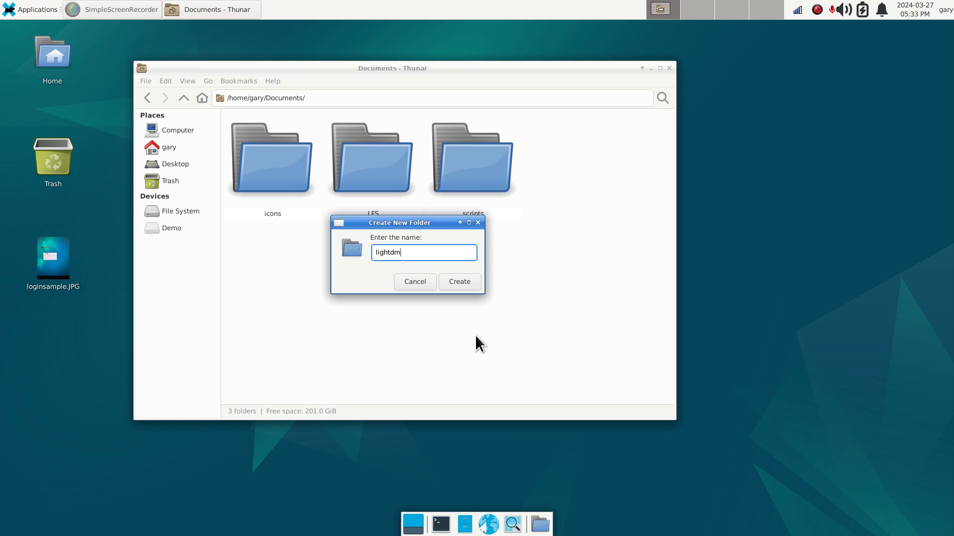
{"action": "type", "text": "bac"}
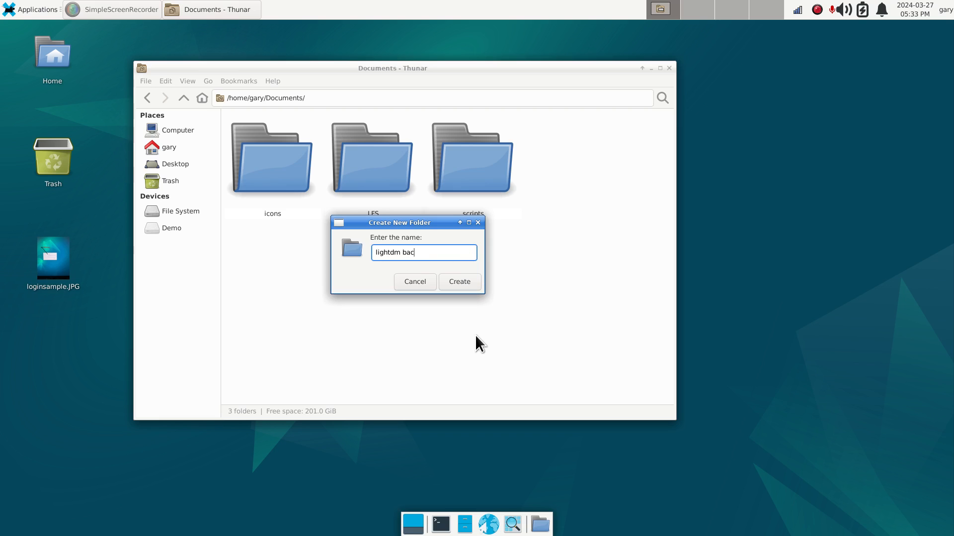
{"action": "left_click", "coordinate": [415, 282]}
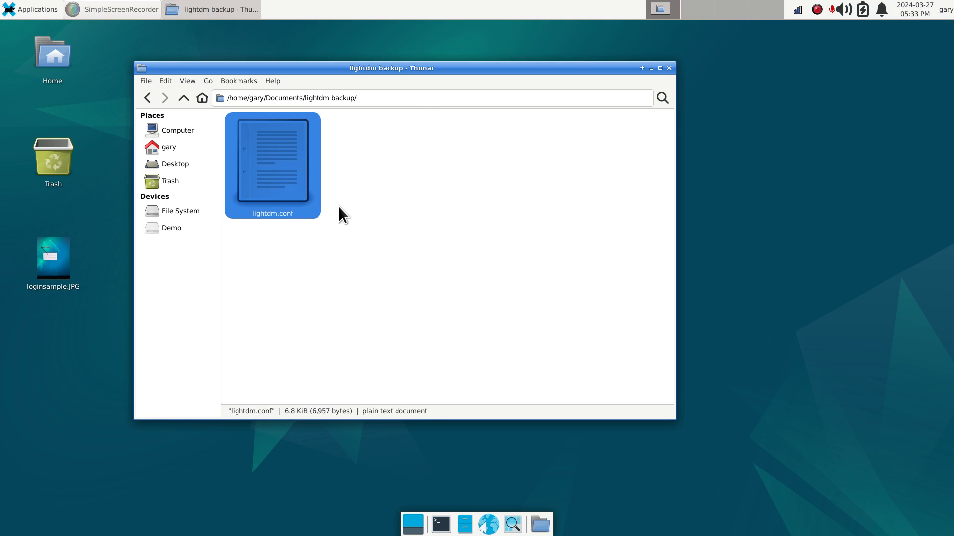
{"action": "left_click", "coordinate": [289, 289]}
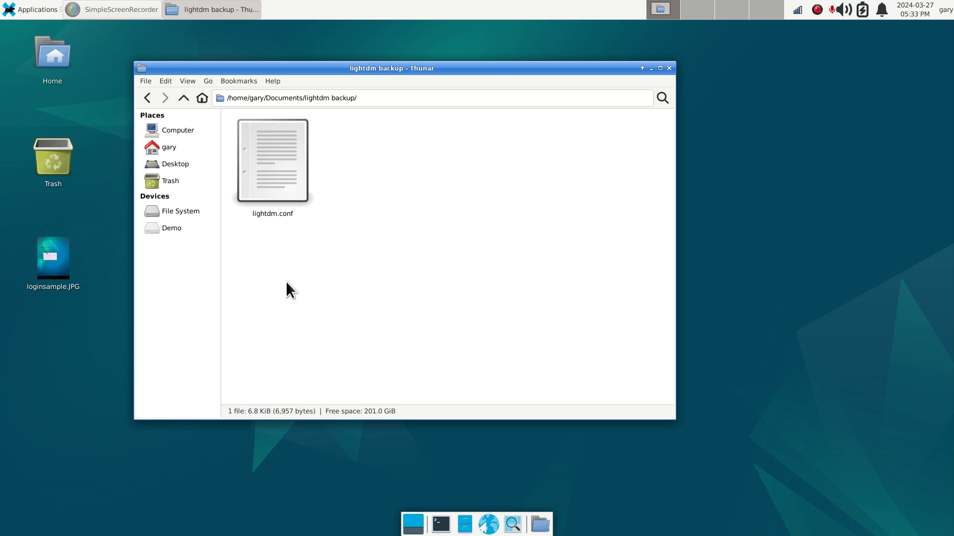
Close the Thunar window showing the lightdm backup folder.
{"action": "left_click", "coordinate": [668, 67]}
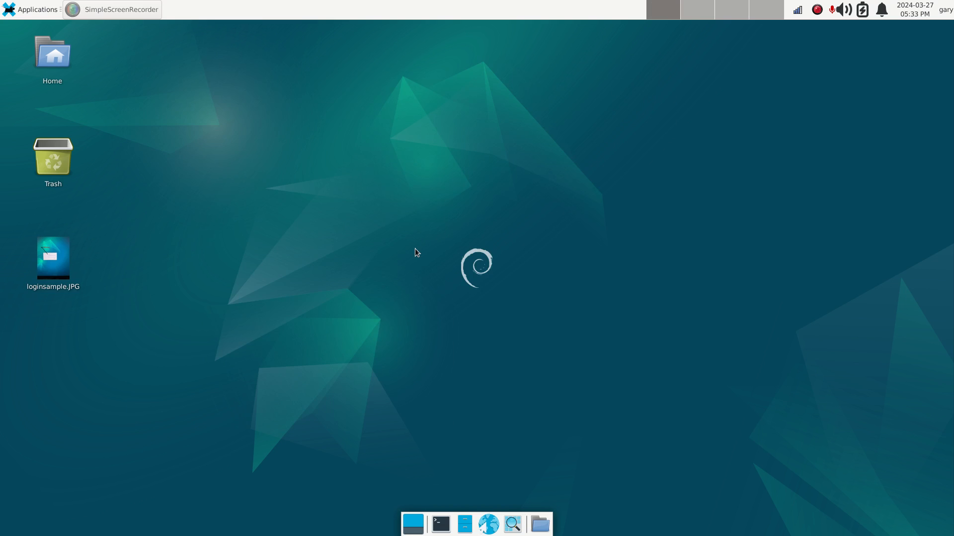
{"action": "mouse_move", "coordinate": [293, 387]}
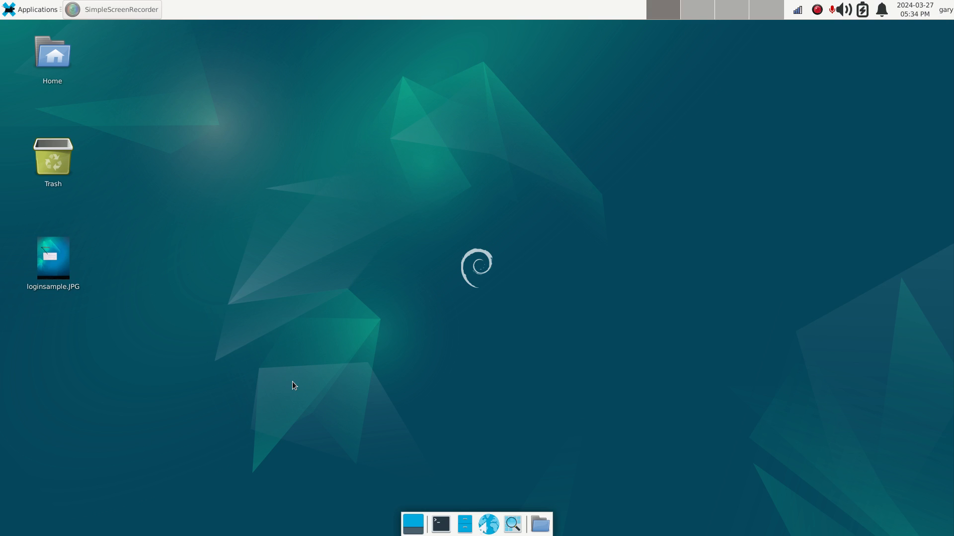
{"action": "mouse_move", "coordinate": [405, 393]}
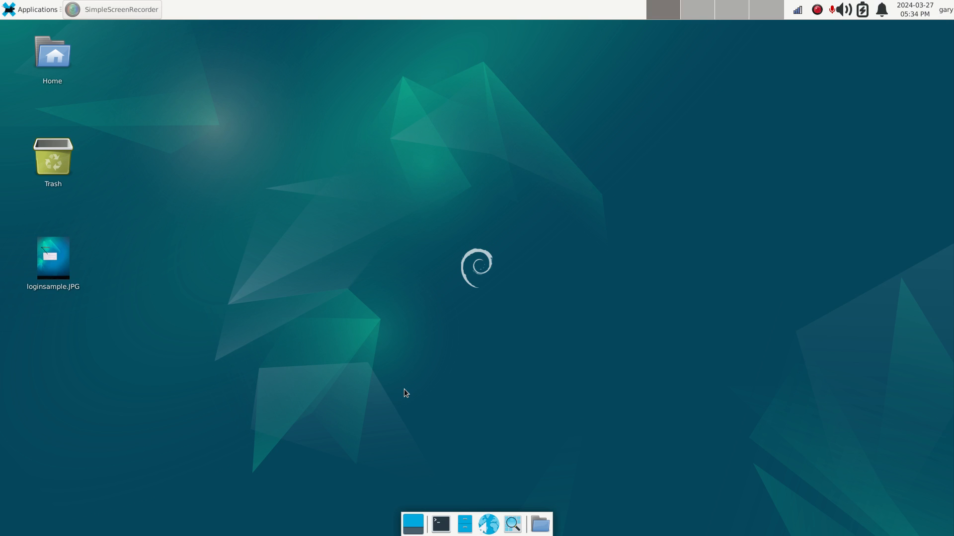
{"action": "mouse_move", "coordinate": [440, 523]}
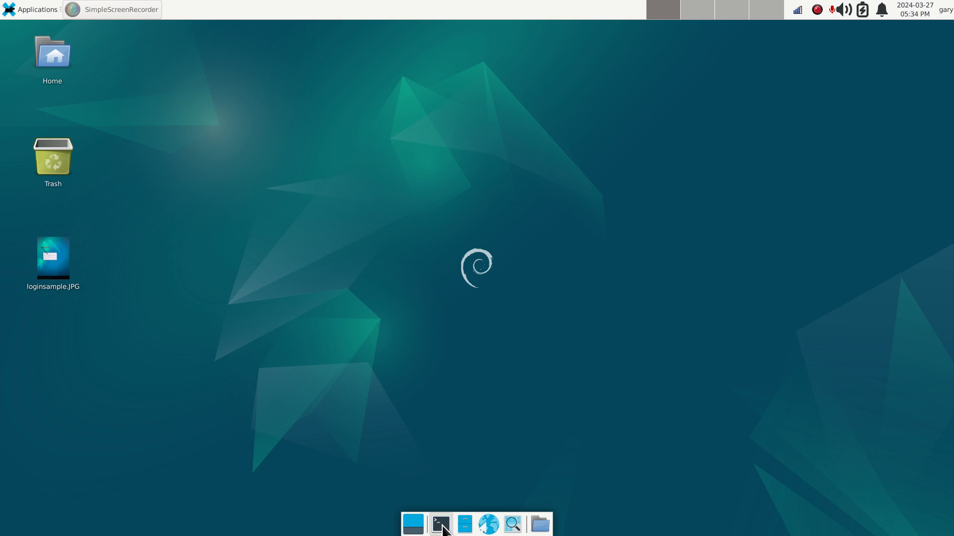
Open a maximized terminal and try 'sudo thunar', which is refused for gary.
{"action": "left_click", "coordinate": [439, 524]}
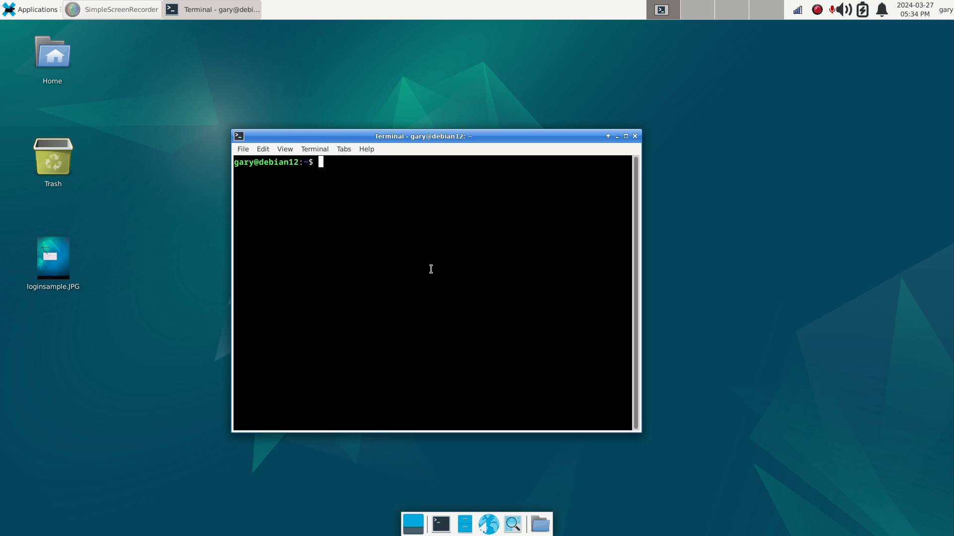
{"action": "left_click", "coordinate": [607, 136]}
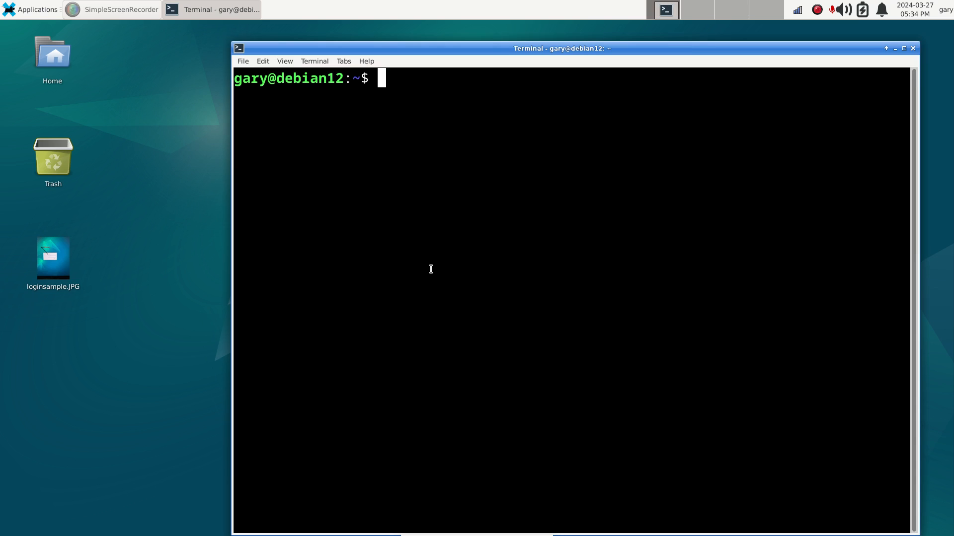
{"action": "mouse_move", "coordinate": [264, 82]}
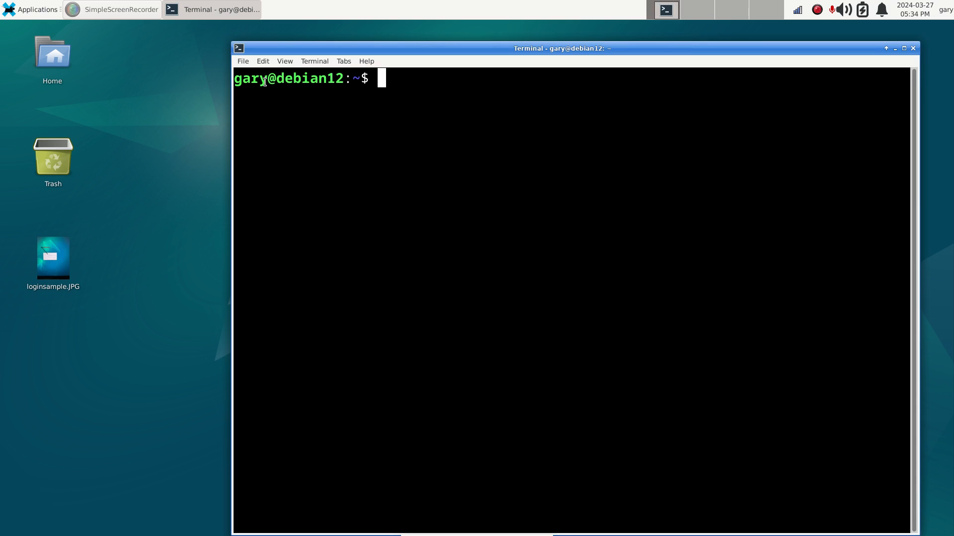
{"action": "double_click", "coordinate": [250, 78]}
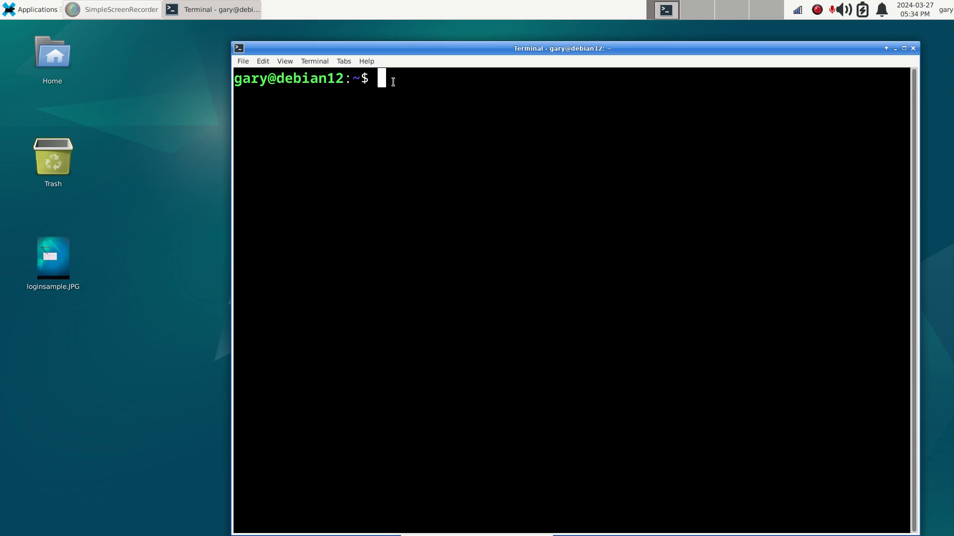
{"action": "mouse_move", "coordinate": [494, 96]}
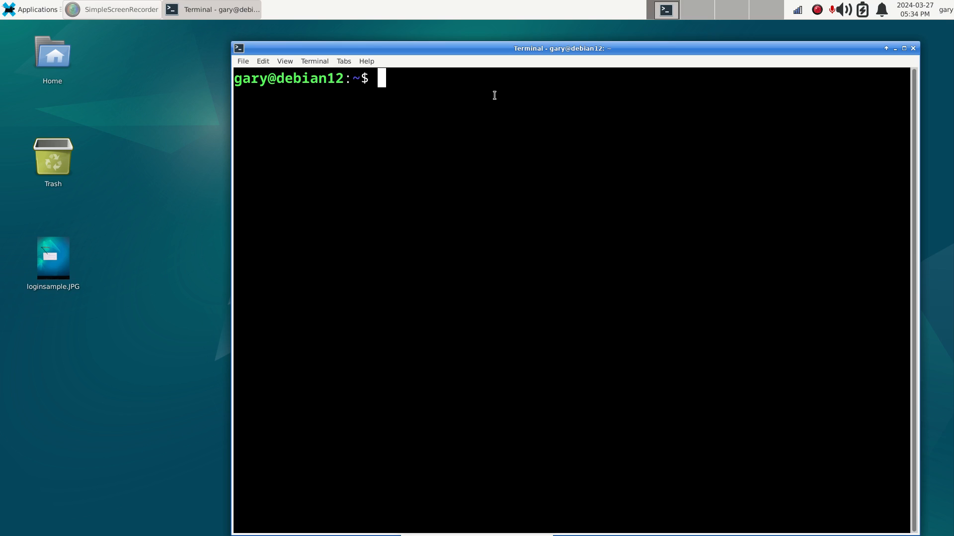
{"action": "type", "text": "s"}
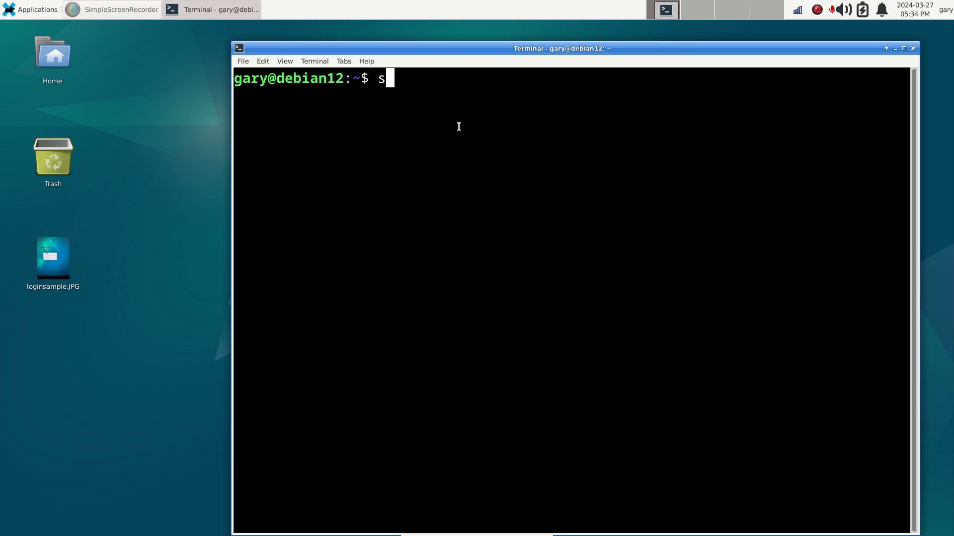
{"action": "type", "text": "udo t"}
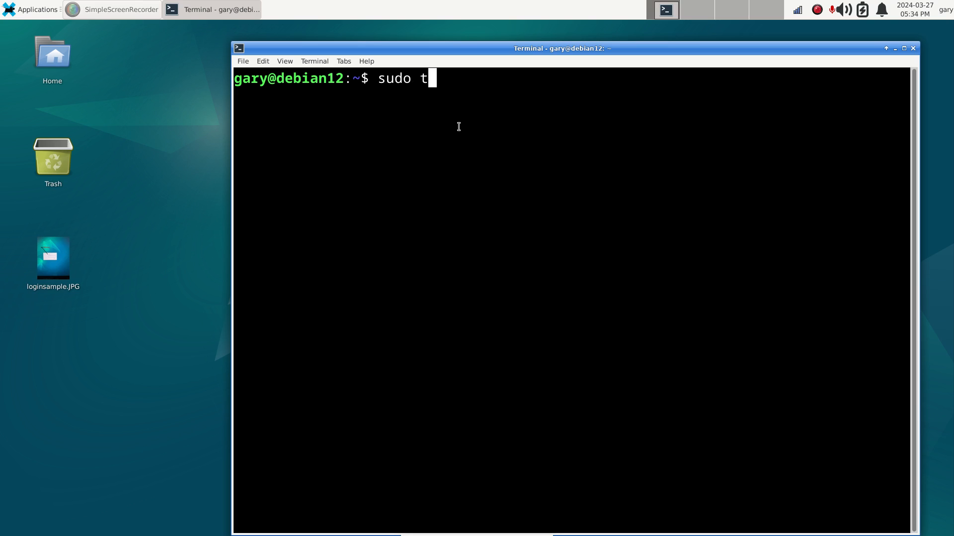
{"action": "type", "text": "hunar"}
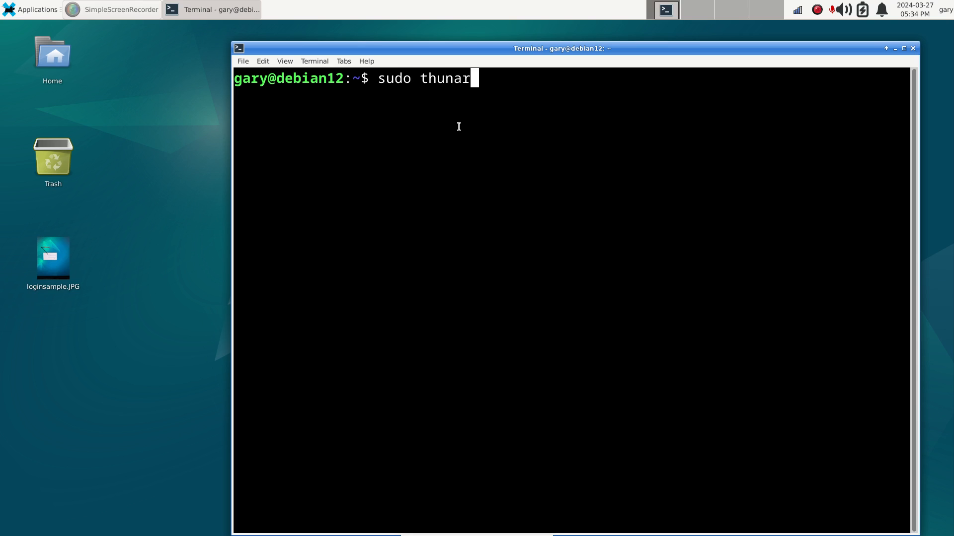
{"action": "key", "text": "Return"}
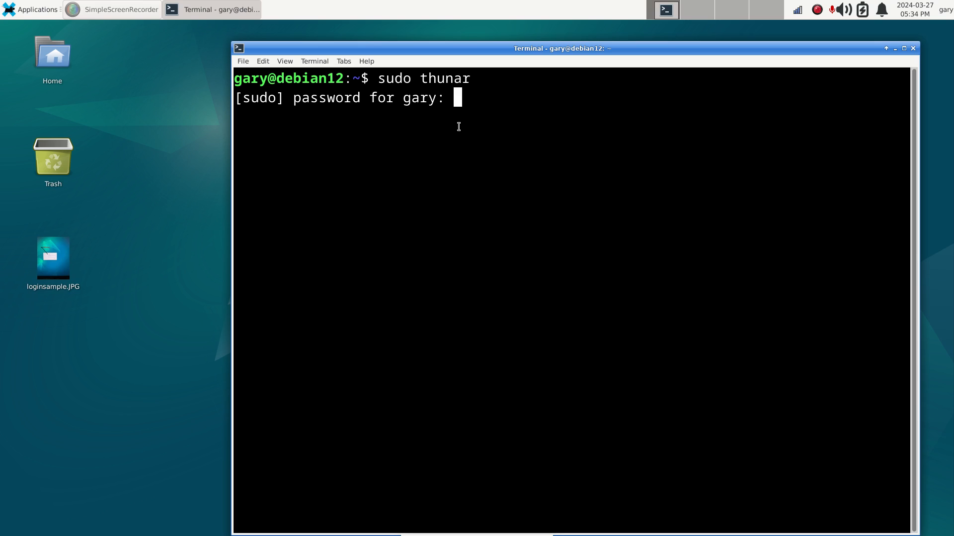
{"action": "key", "text": "Return"}
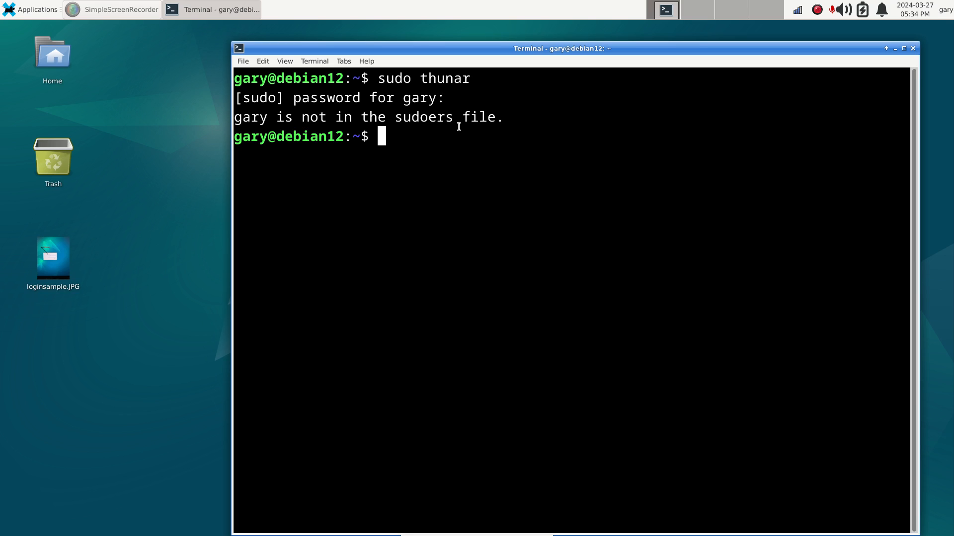
{"action": "mouse_move", "coordinate": [401, 139]}
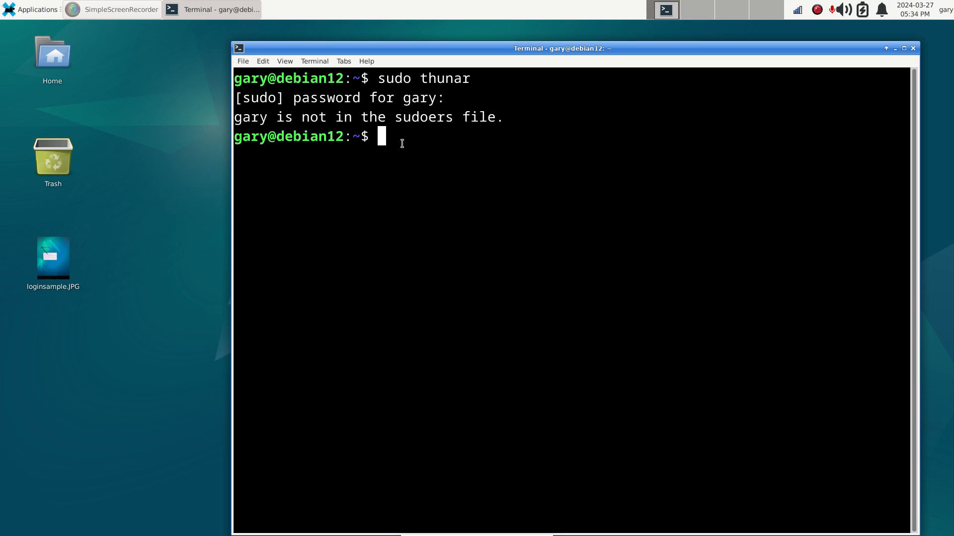
Switch to a root shell with su and begin typing 'thunar'.
{"action": "type", "text": "su"}
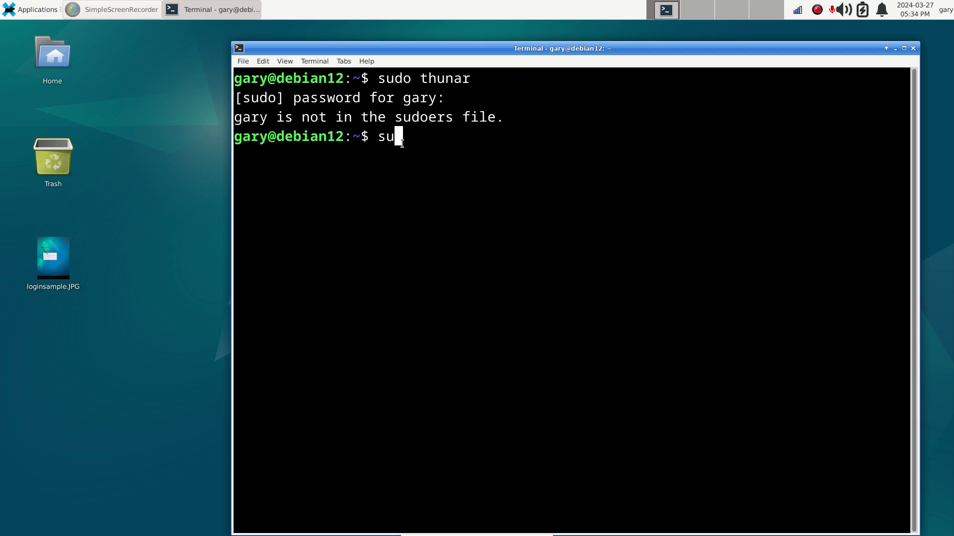
{"action": "key", "text": "Return"}
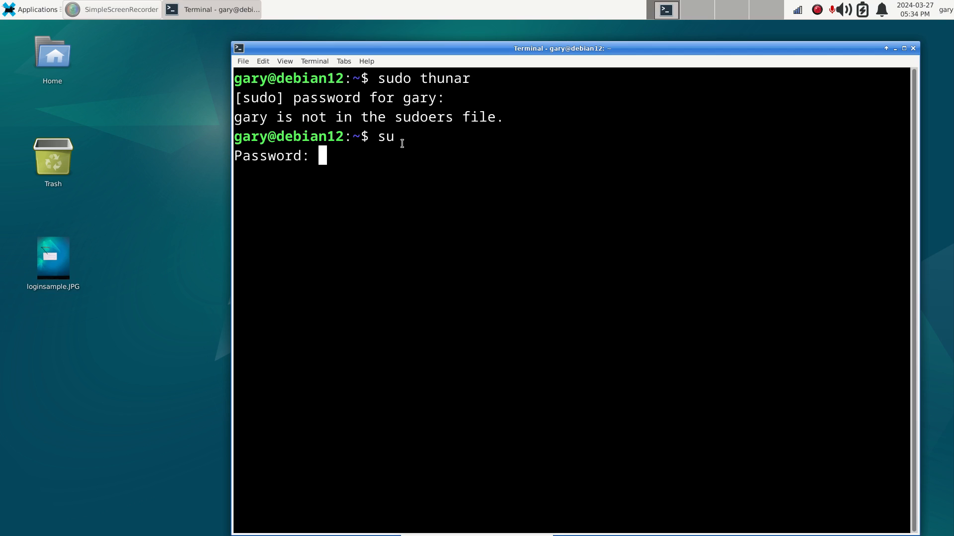
{"action": "key", "text": "Return"}
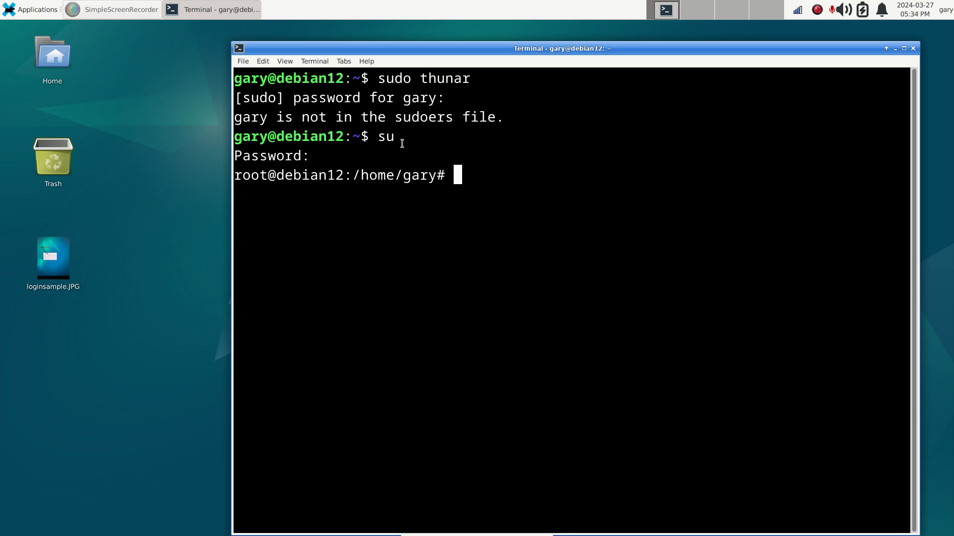
{"action": "type", "text": "thun"}
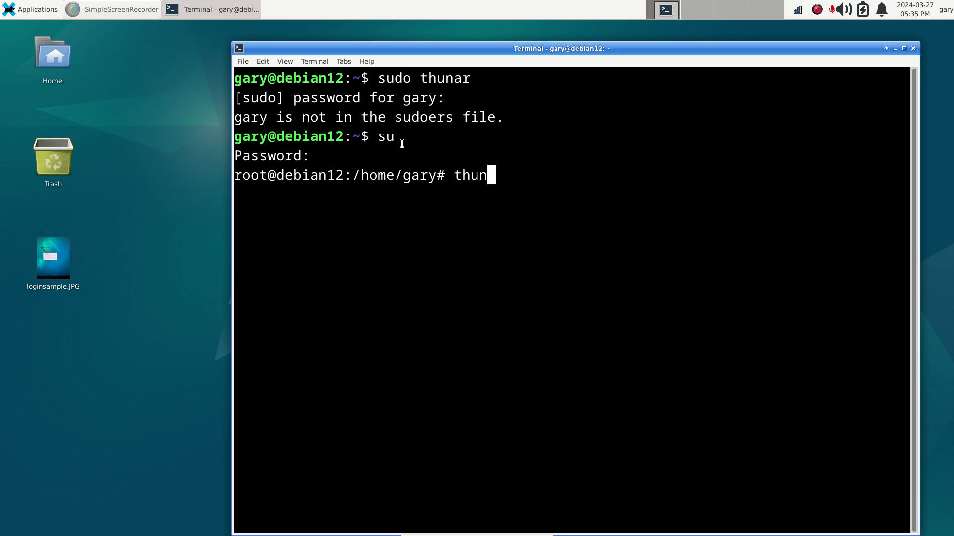
Launch Thunar as root and browse through /etc into the lightdm folder.
{"action": "key", "text": "Return"}
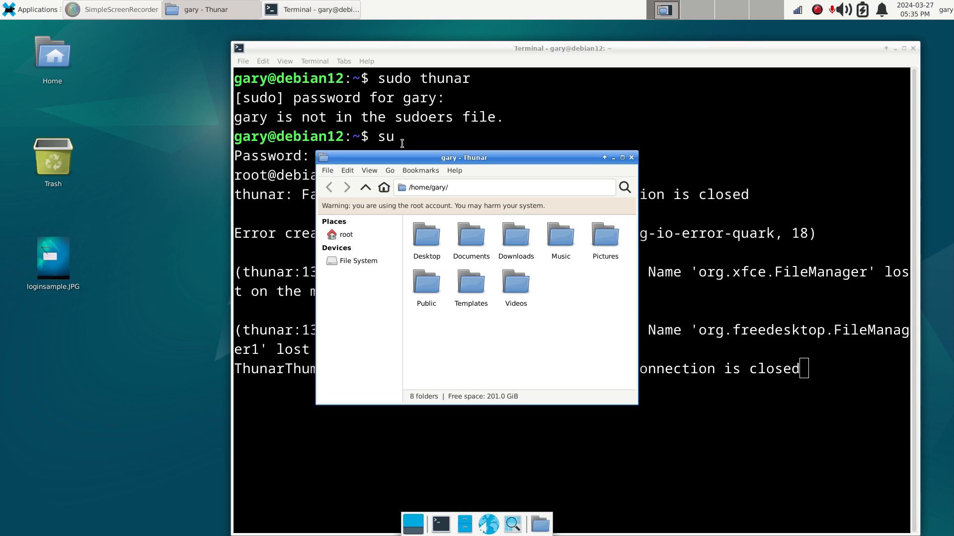
{"action": "mouse_move", "coordinate": [476, 175]}
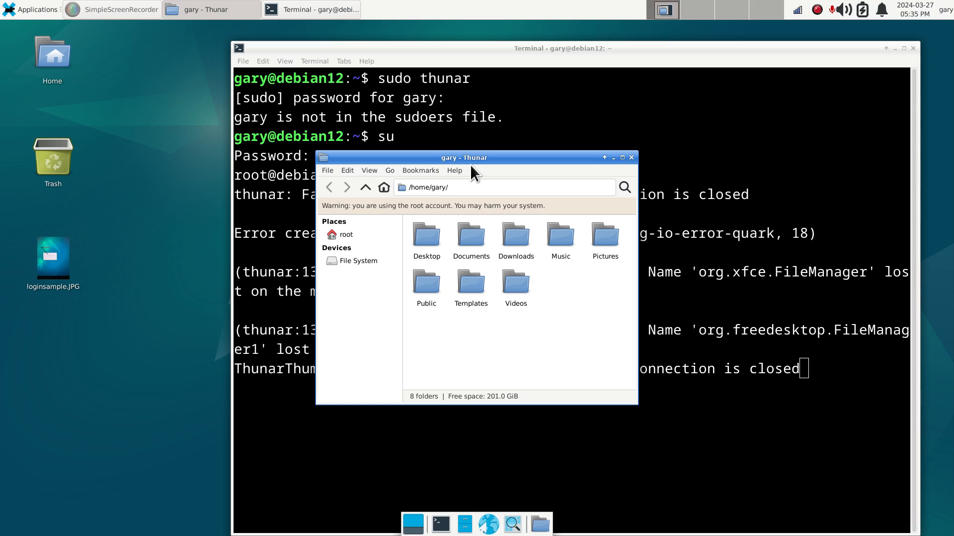
{"action": "mouse_move", "coordinate": [621, 158]}
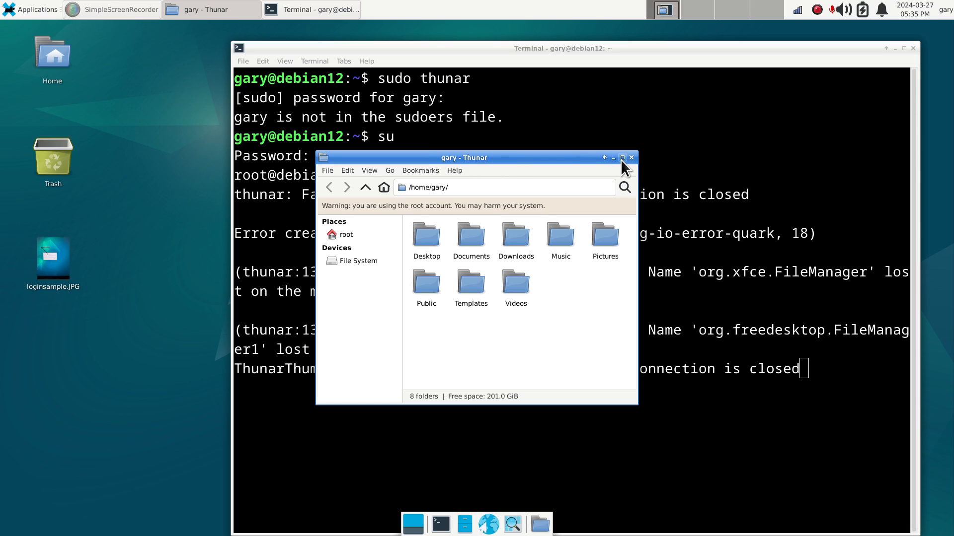
{"action": "mouse_move", "coordinate": [625, 167]}
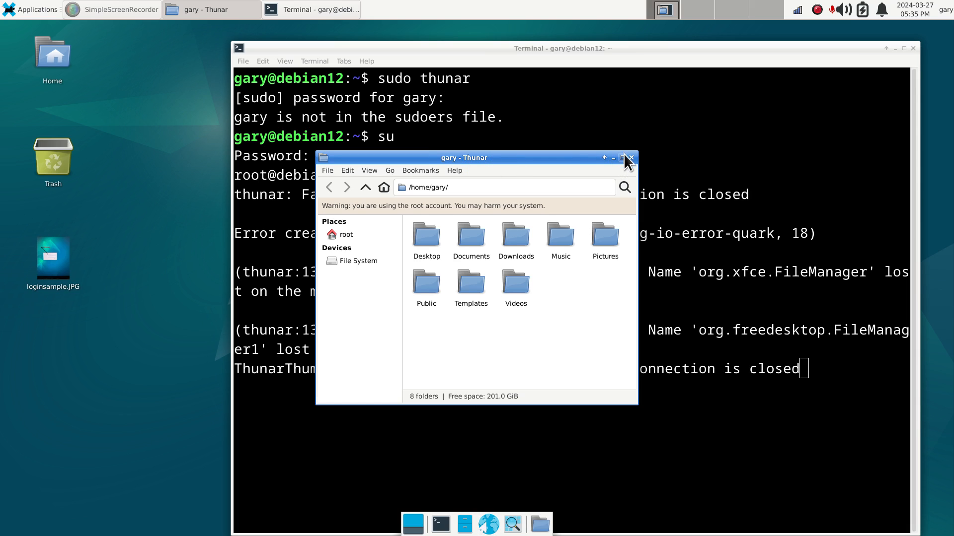
{"action": "mouse_move", "coordinate": [439, 163]}
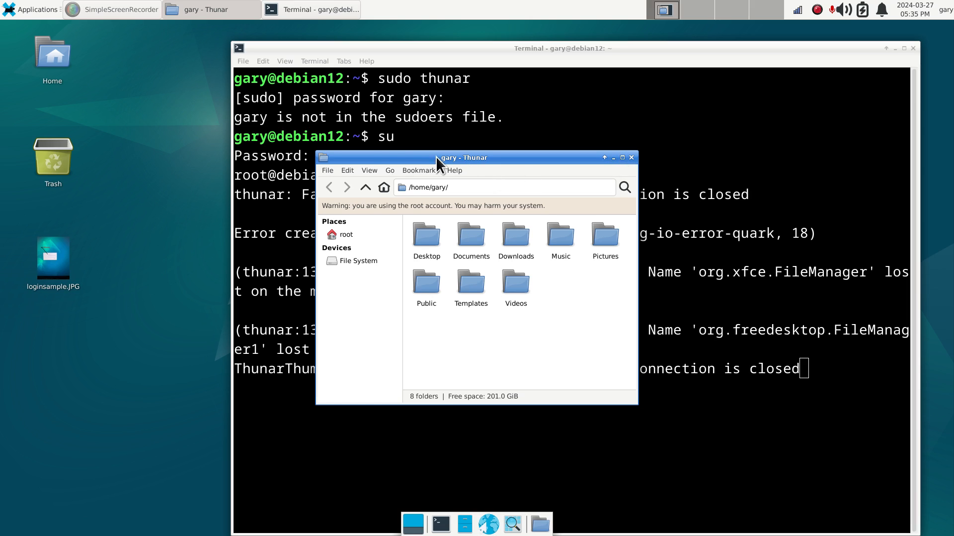
{"action": "mouse_move", "coordinate": [394, 171]}
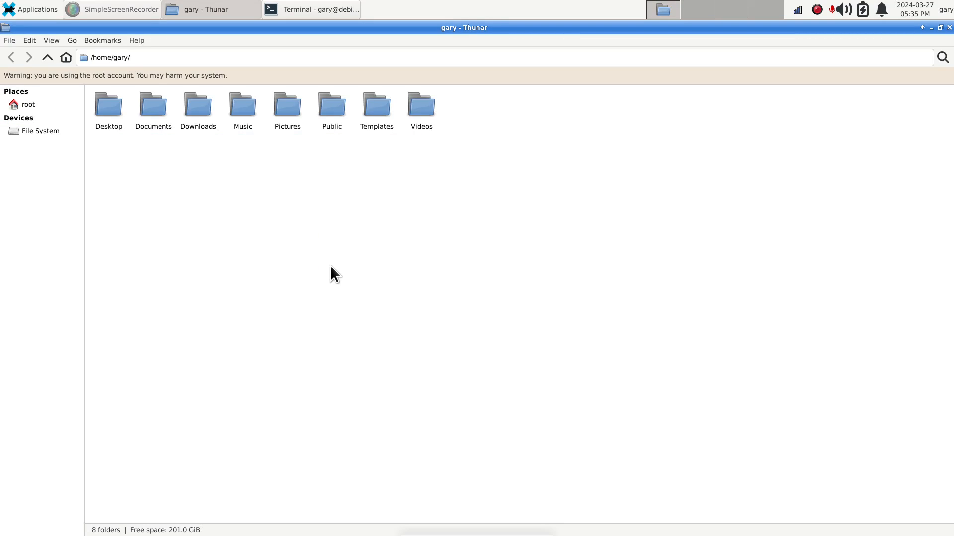
{"action": "mouse_move", "coordinate": [357, 308]}
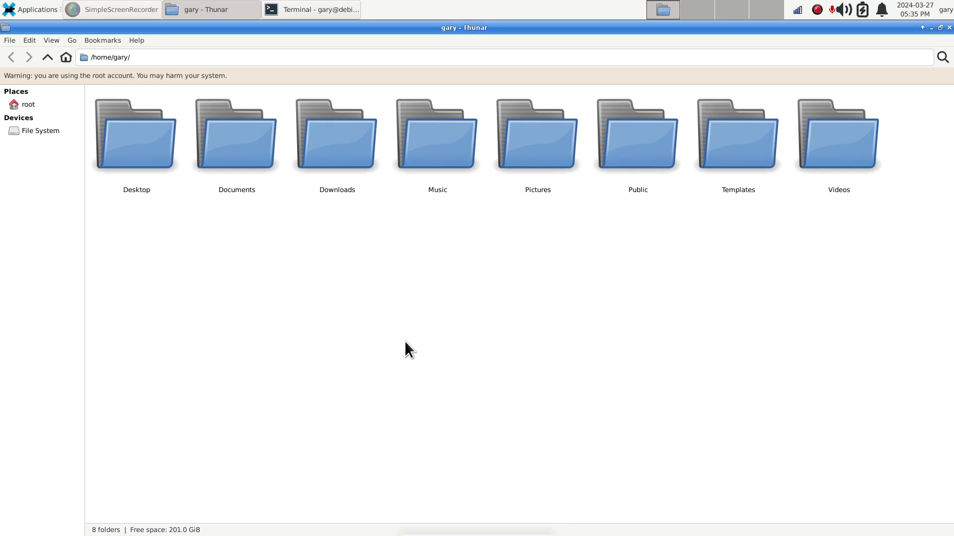
{"action": "left_click", "coordinate": [40, 131]}
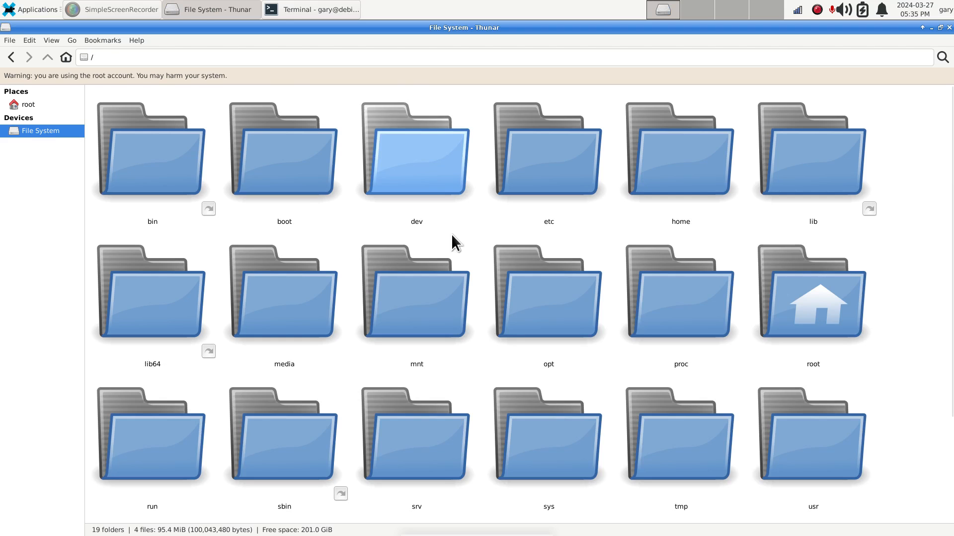
{"action": "left_click", "coordinate": [547, 150]}
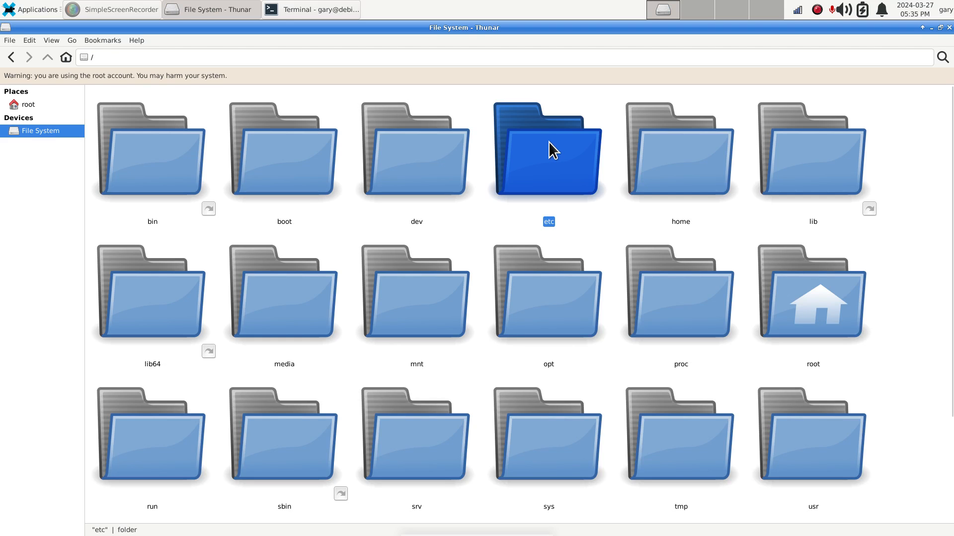
{"action": "double_click", "coordinate": [547, 151]}
{"action": "type", "text": "l"}
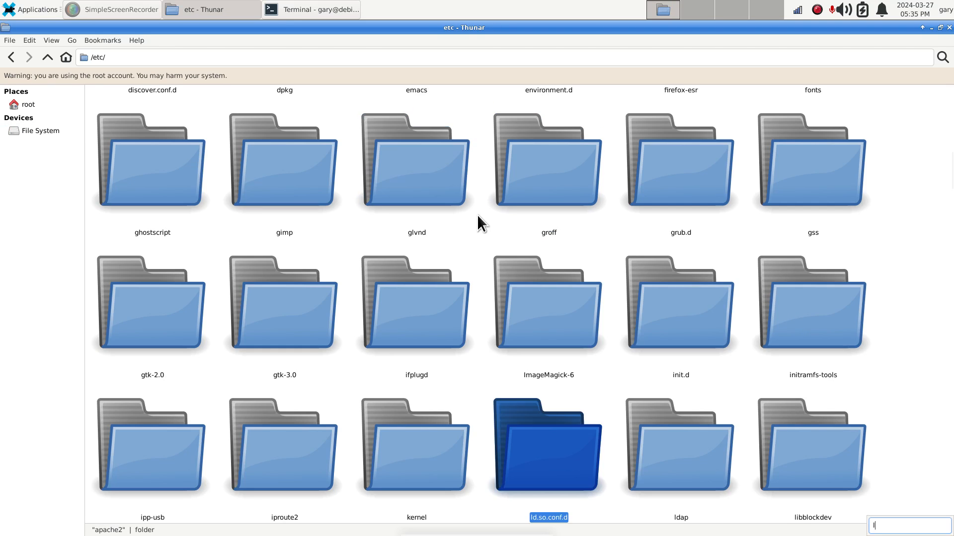
{"action": "type", "text": "ight"}
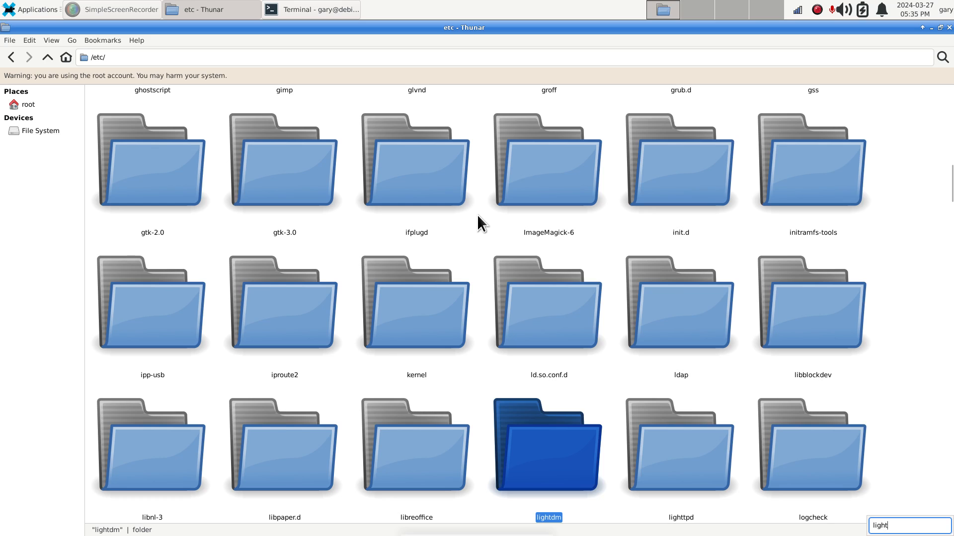
{"action": "mouse_move", "coordinate": [557, 495]}
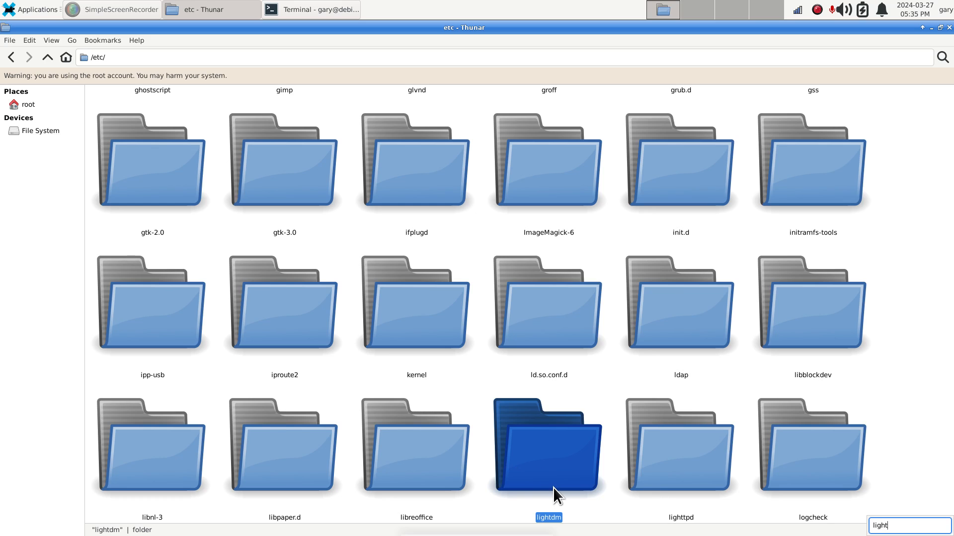
{"action": "double_click", "coordinate": [547, 447]}
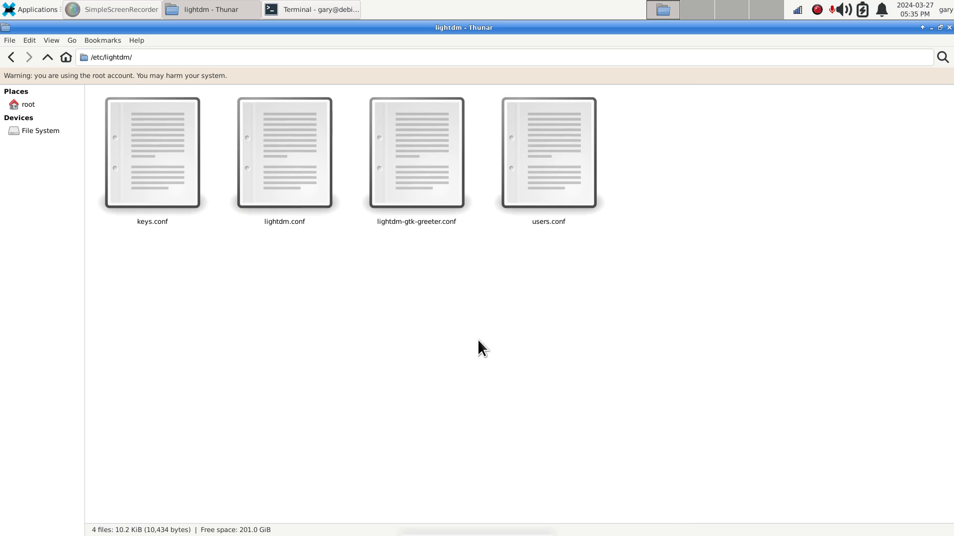
Check lightdm.conf's permissions in its Properties window.
{"action": "left_click", "coordinate": [283, 154]}
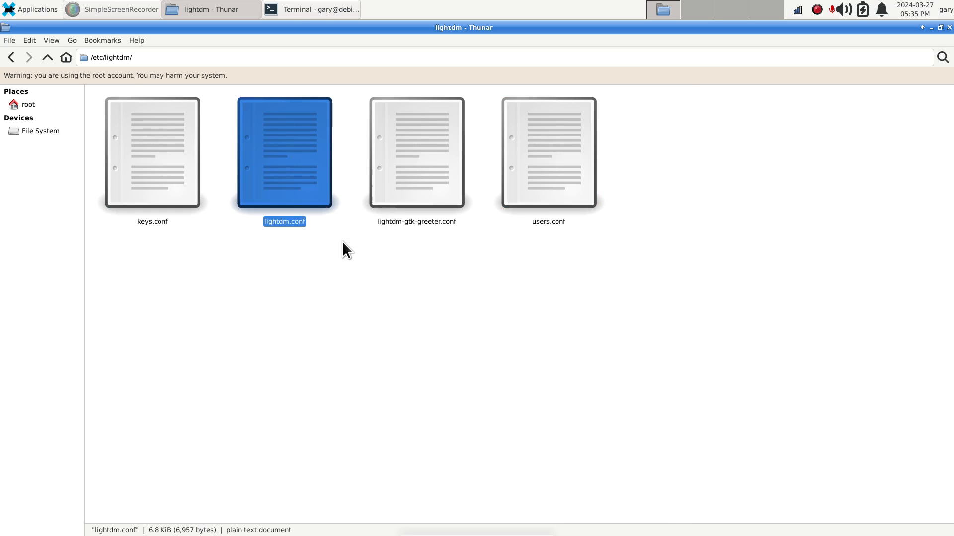
{"action": "right_click", "coordinate": [284, 154]}
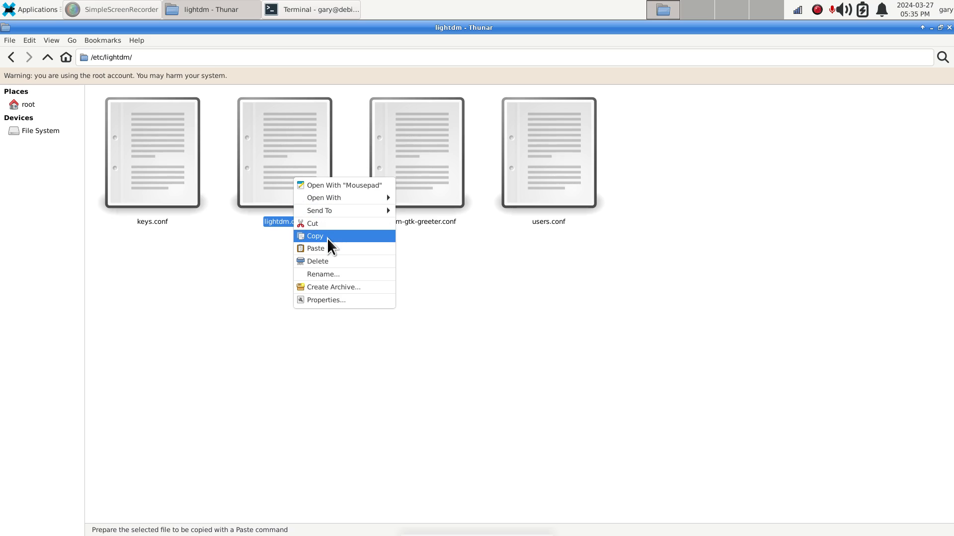
{"action": "mouse_move", "coordinate": [333, 300]}
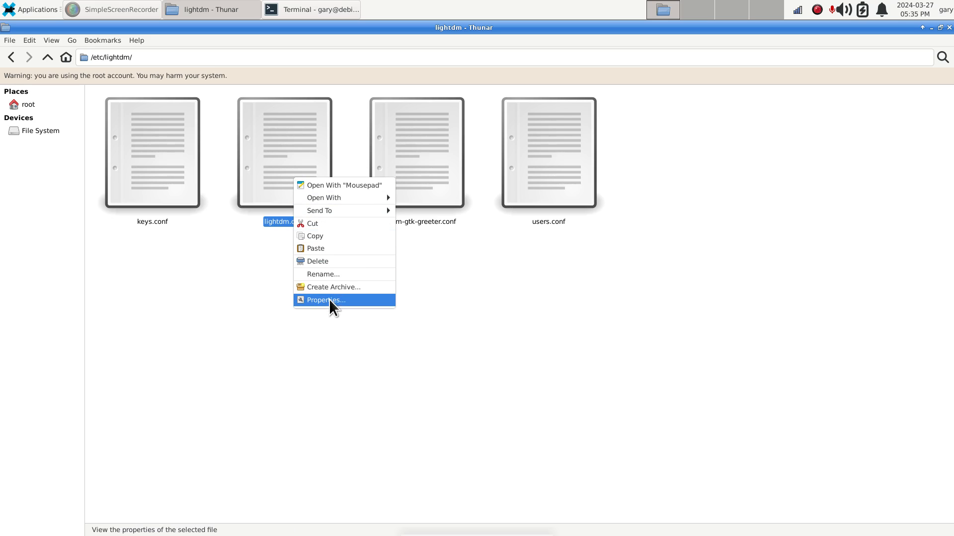
{"action": "left_click", "coordinate": [324, 300]}
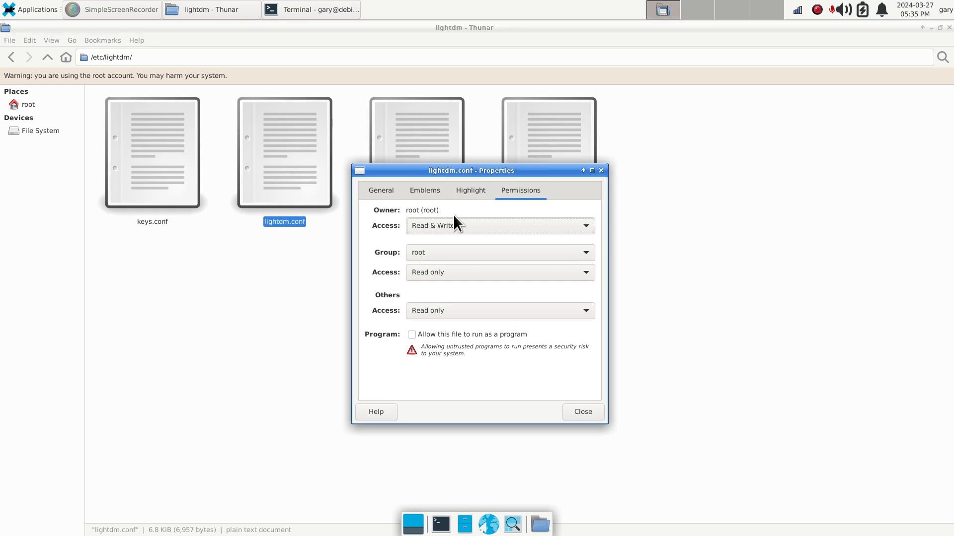
{"action": "left_click", "coordinate": [582, 412]}
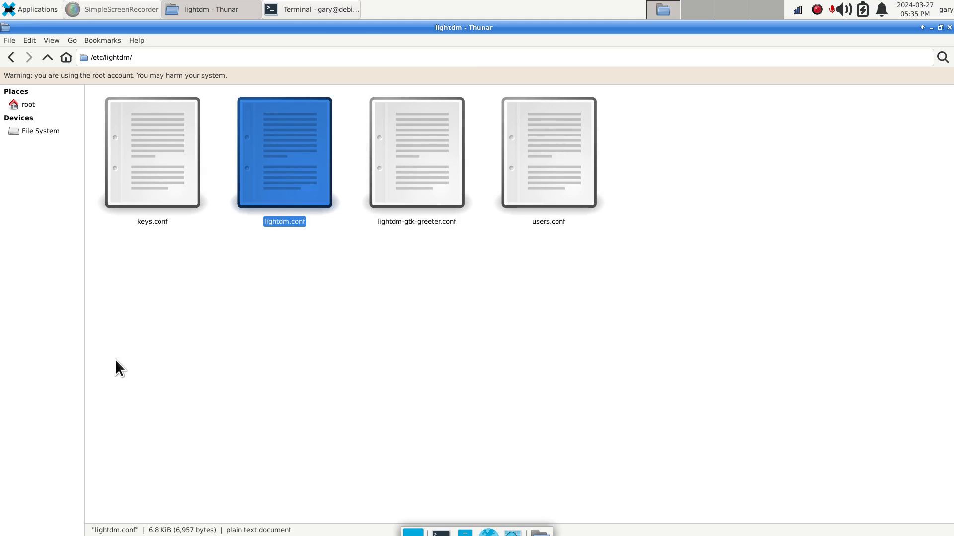
Preview lightdm.conf in Mousepad, then bring up its context menu again.
{"action": "right_click", "coordinate": [284, 152]}
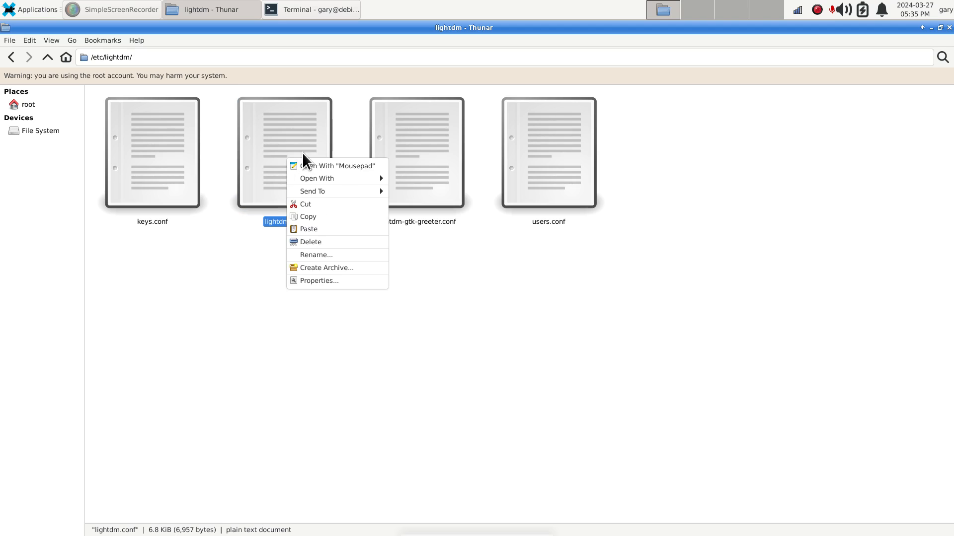
{"action": "mouse_move", "coordinate": [339, 166]}
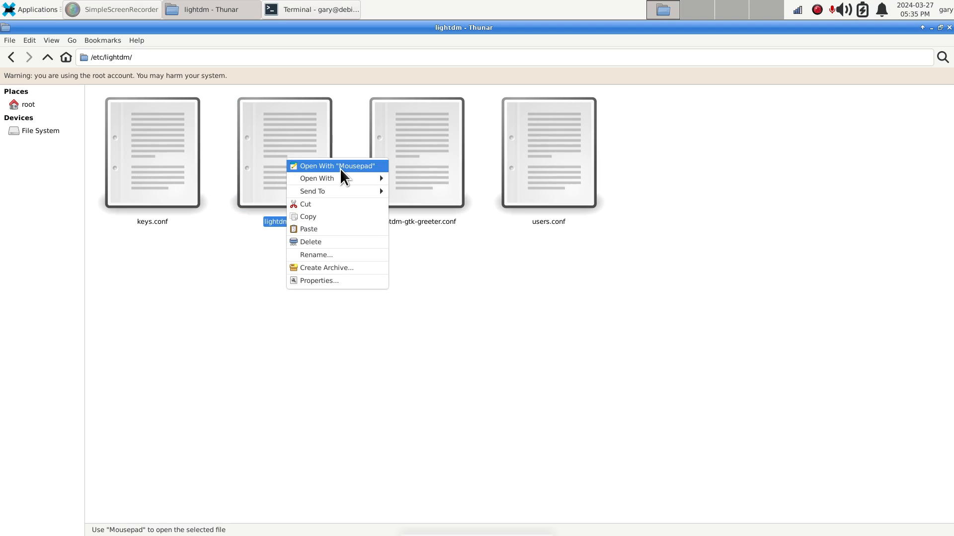
{"action": "left_click", "coordinate": [336, 165]}
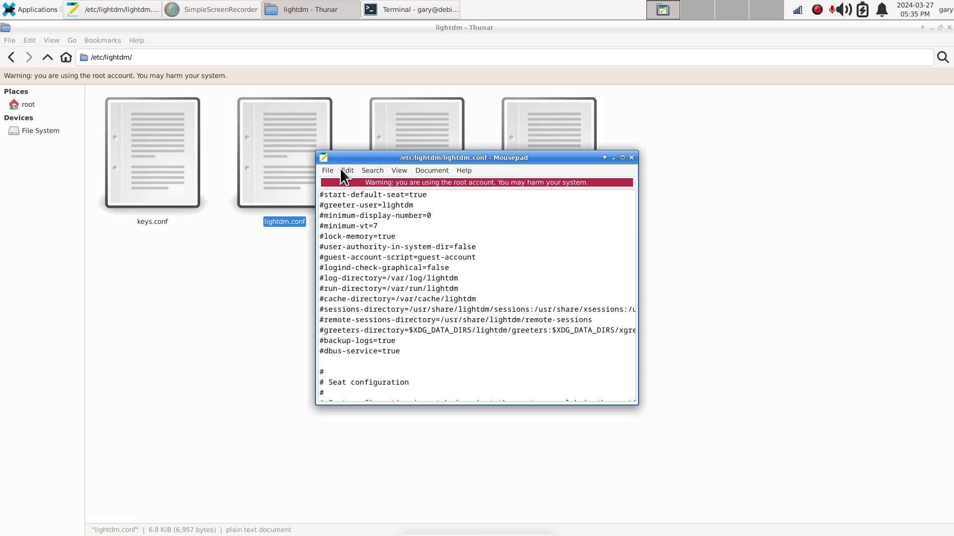
{"action": "scroll", "scroll_direction": "down", "scroll_amount": 3}
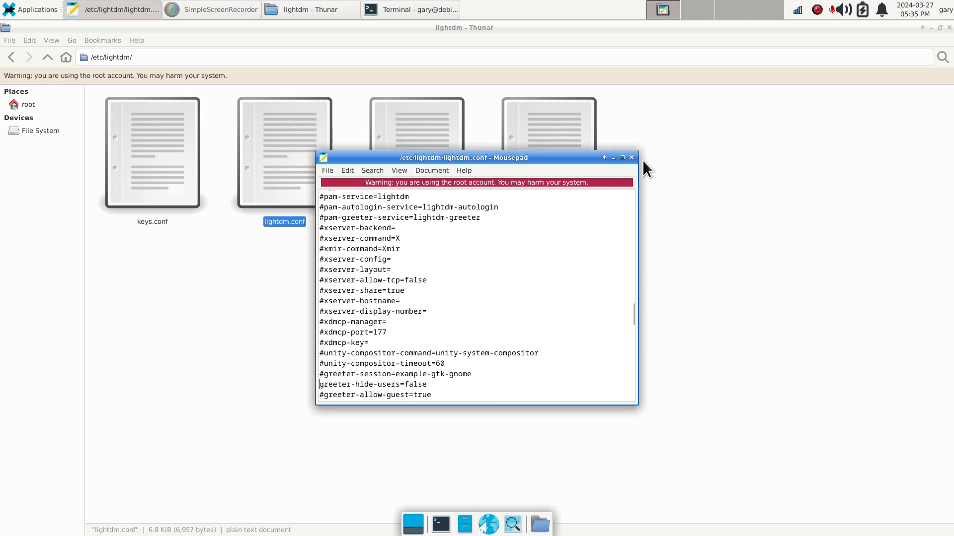
{"action": "right_click", "coordinate": [284, 152]}
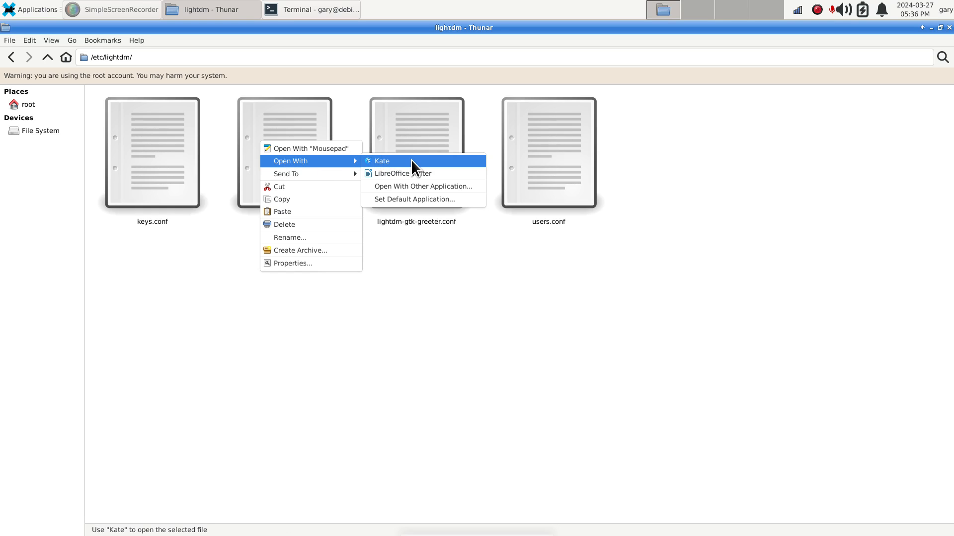
Open lightdm.conf in Kate, scroll through it, and show About Kate (version 22.12.3).
{"action": "left_click", "coordinate": [382, 160]}
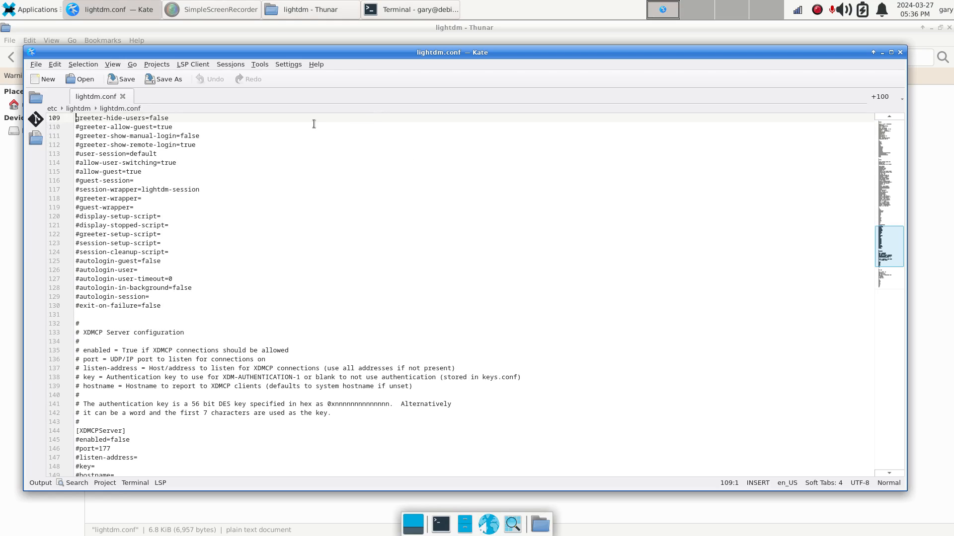
{"action": "scroll", "scroll_direction": "up", "scroll_amount": 3}
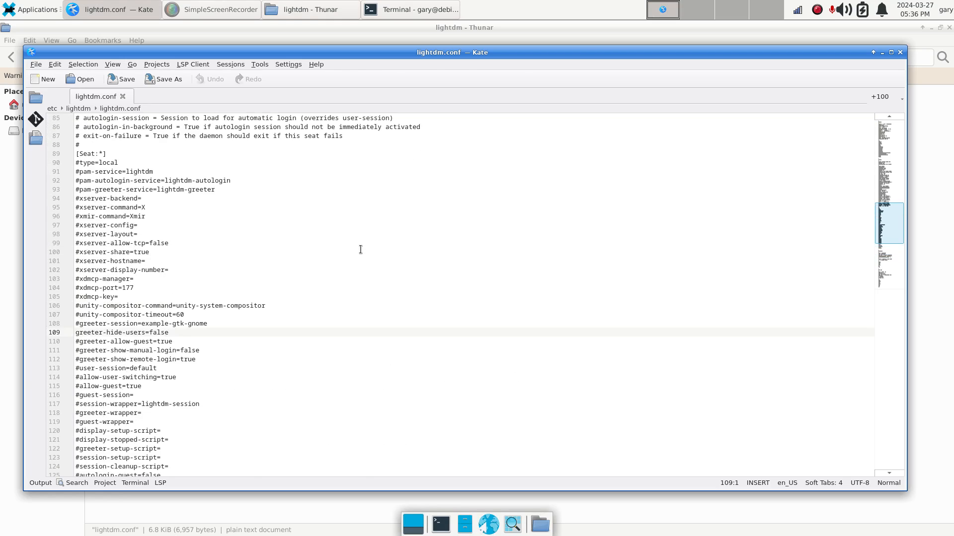
{"action": "scroll", "scroll_direction": "up", "scroll_amount": 3}
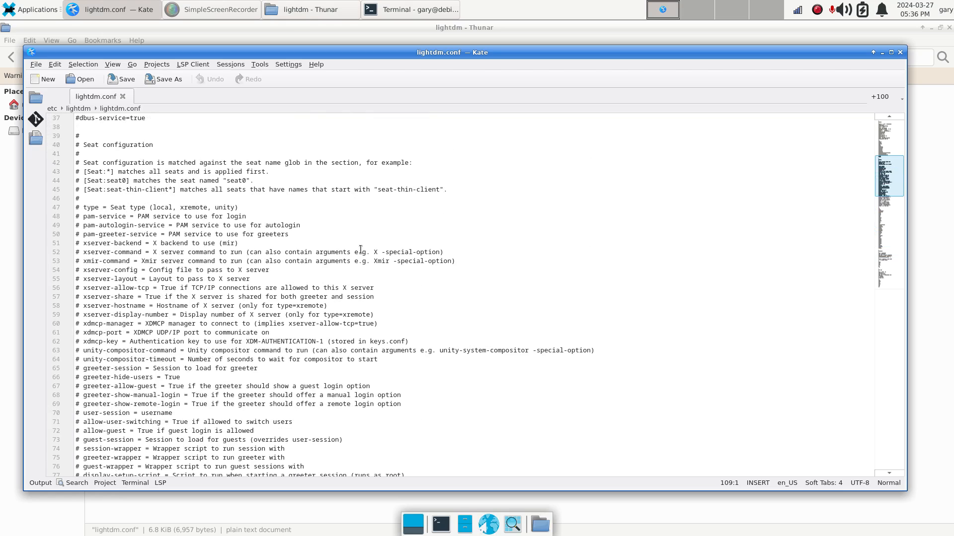
{"action": "left_click", "coordinate": [316, 64]}
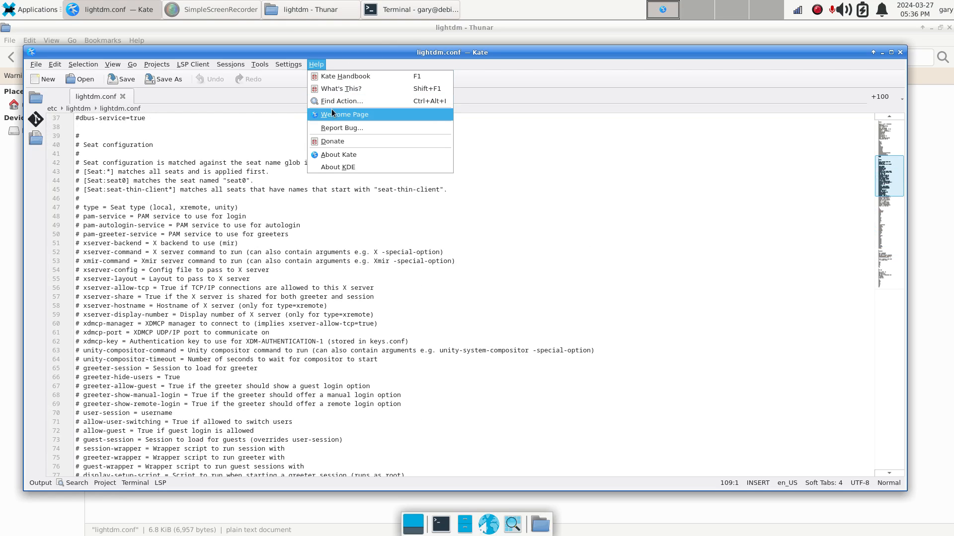
{"action": "left_click", "coordinate": [338, 154]}
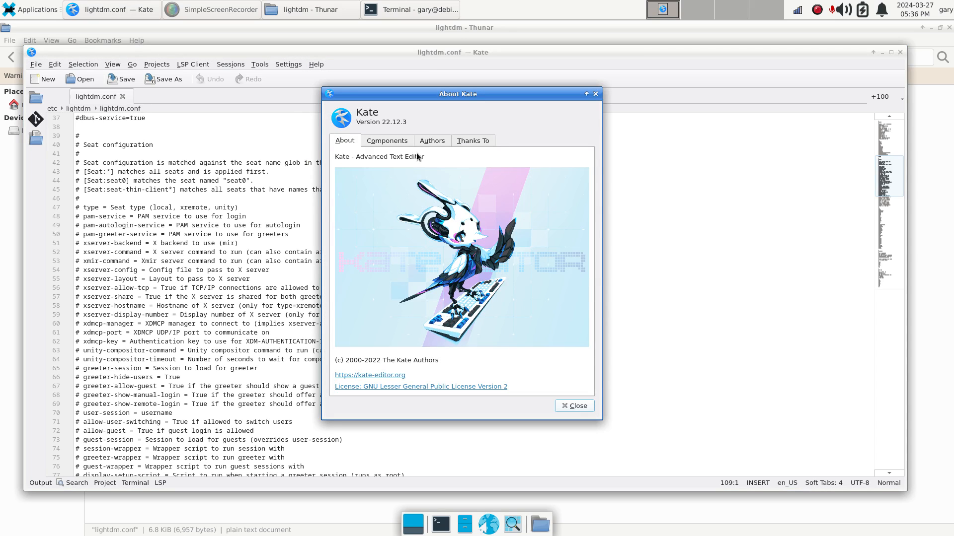
{"action": "mouse_move", "coordinate": [596, 94]}
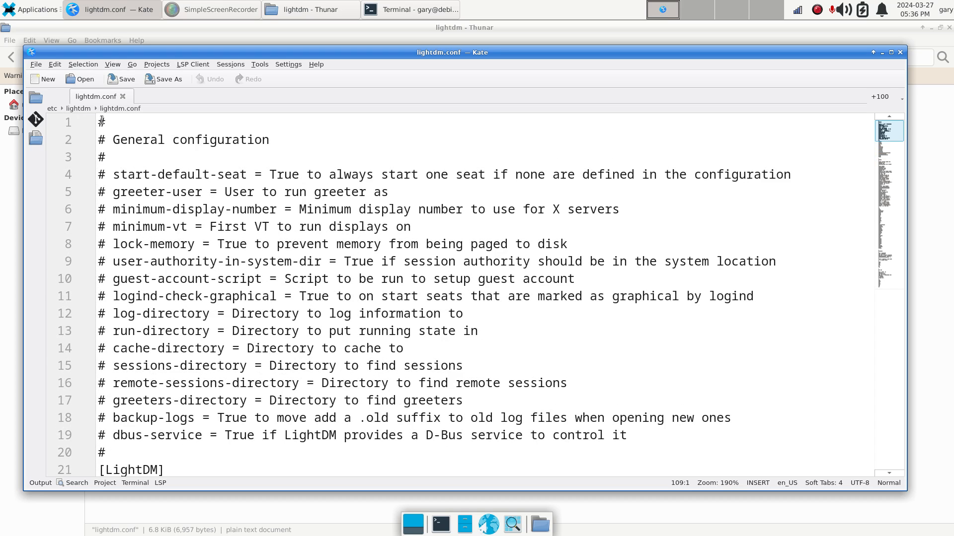
{"action": "left_click", "coordinate": [101, 122]}
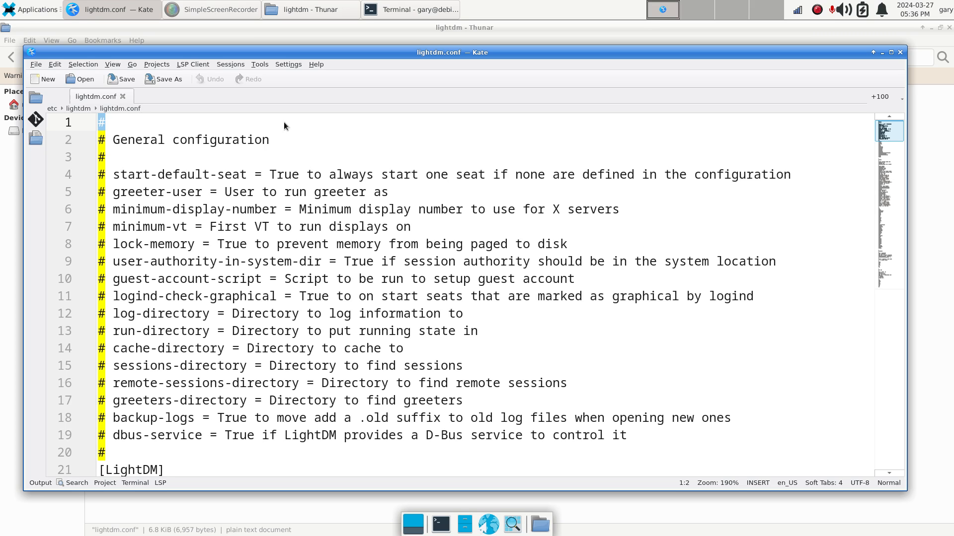
{"action": "mouse_move", "coordinate": [232, 202]}
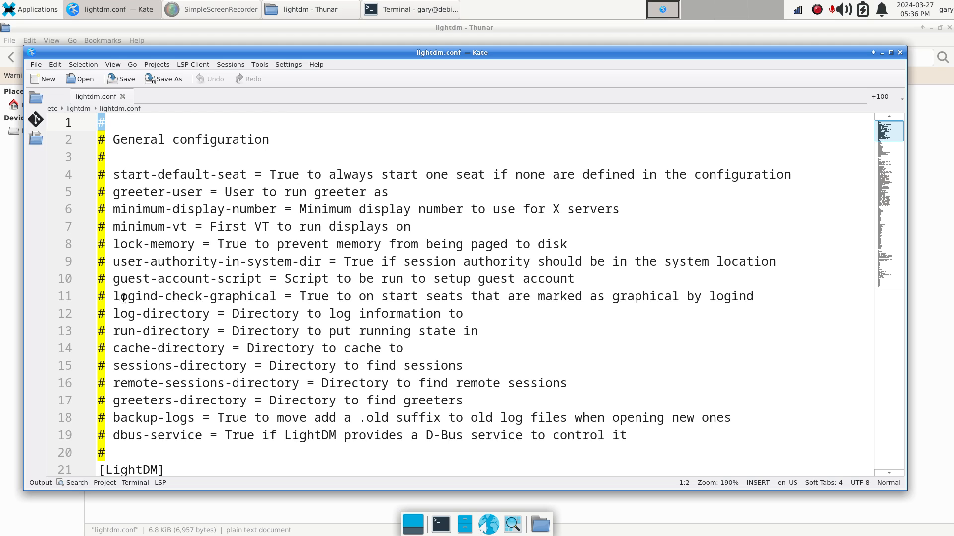
{"action": "scroll", "scroll_direction": "down", "scroll_amount": 3}
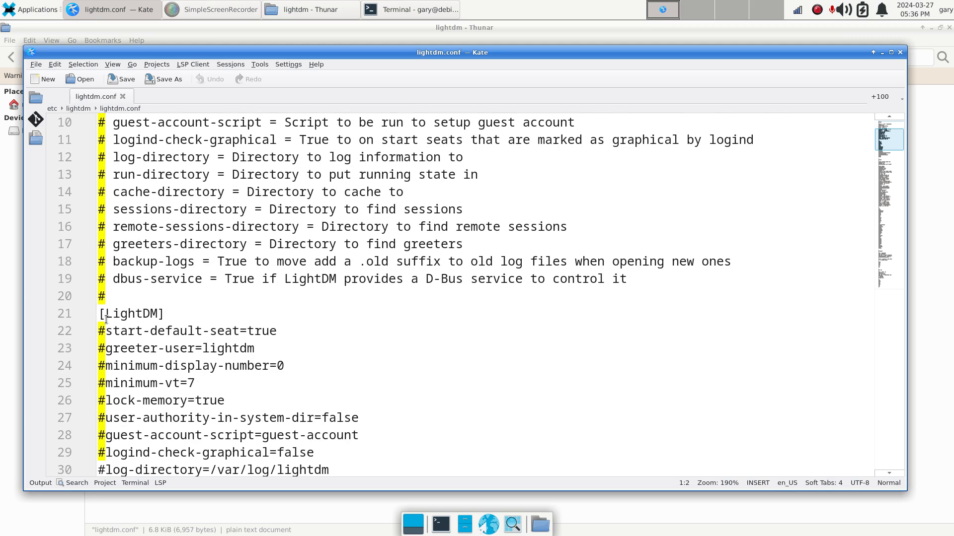
{"action": "mouse_move", "coordinate": [138, 348]}
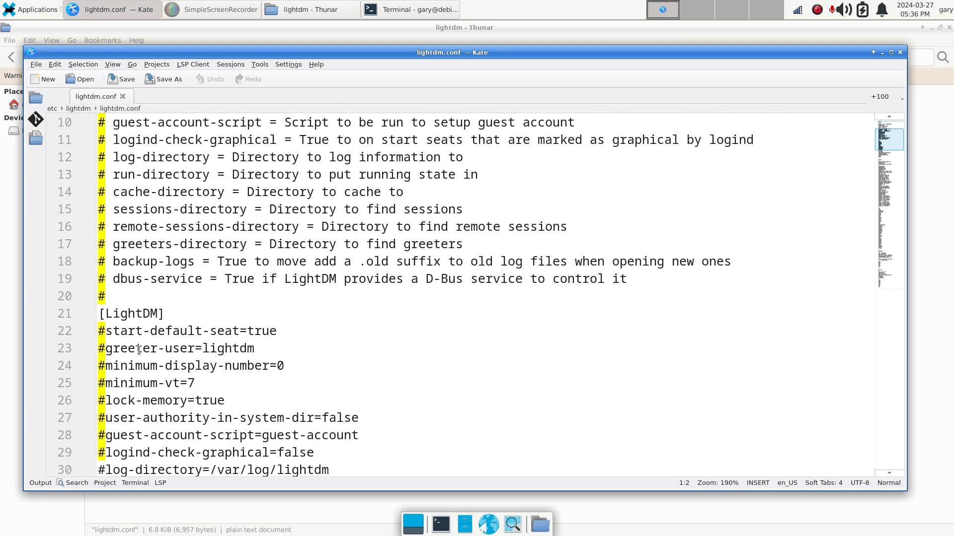
{"action": "mouse_move", "coordinate": [197, 312]}
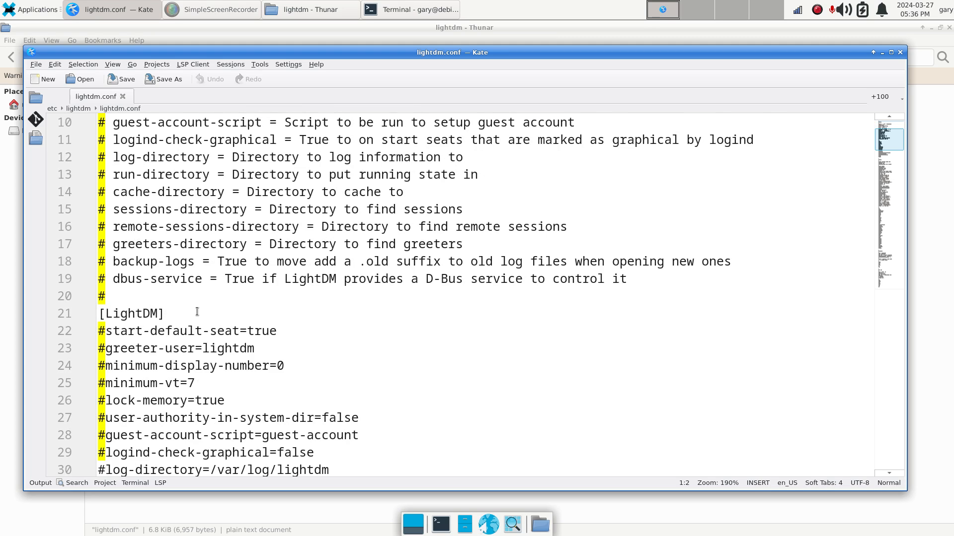
{"action": "scroll", "scroll_direction": "down", "scroll_amount": 3}
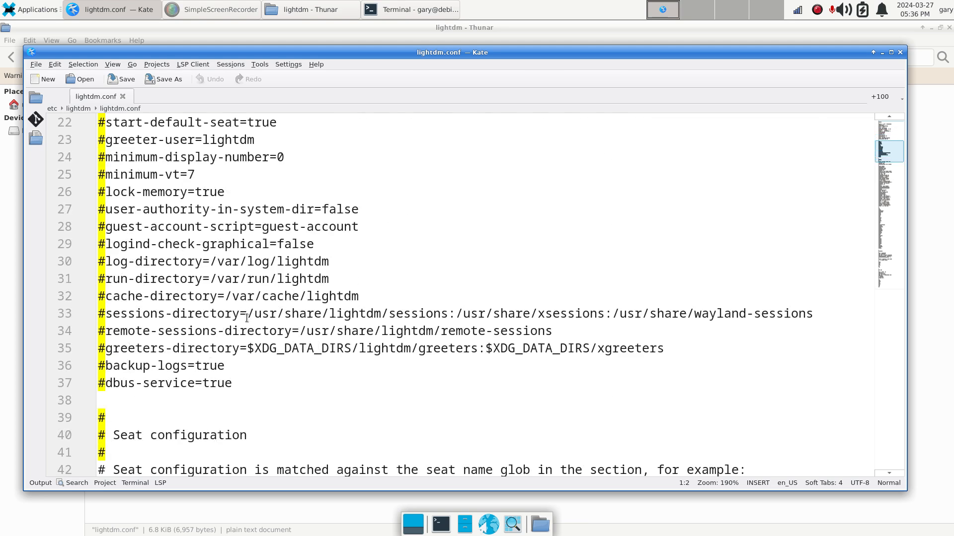
{"action": "scroll", "scroll_direction": "down", "scroll_amount": 3}
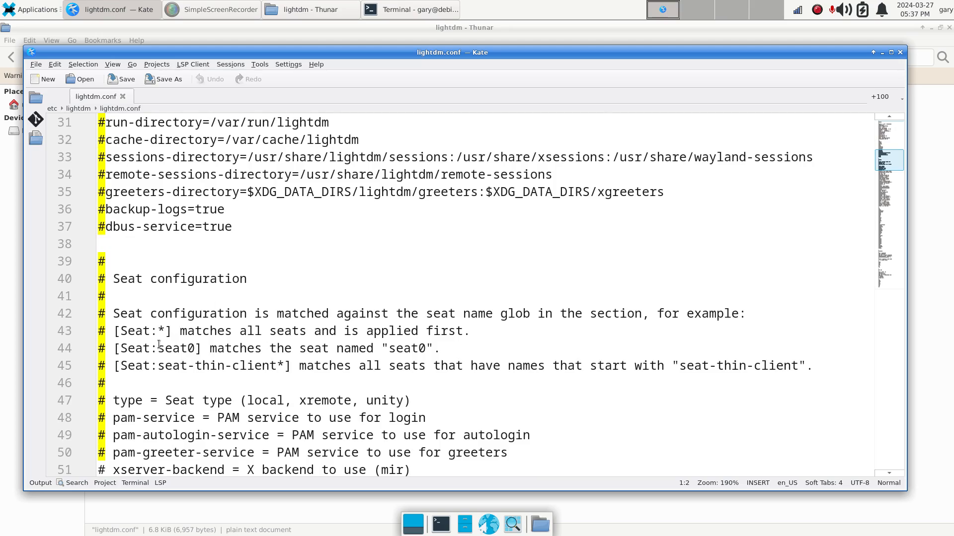
{"action": "scroll", "scroll_direction": "down", "scroll_amount": 3}
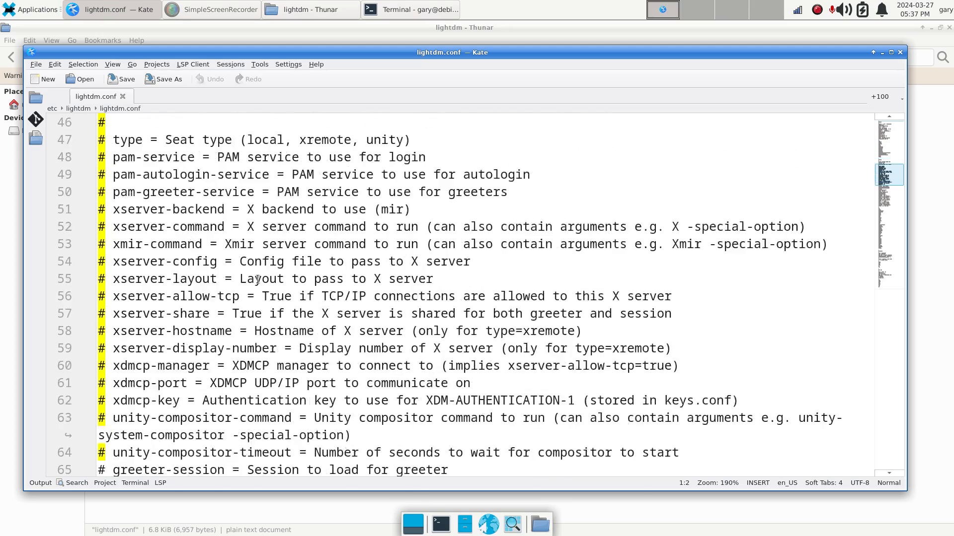
{"action": "scroll", "scroll_direction": "down", "scroll_amount": 3}
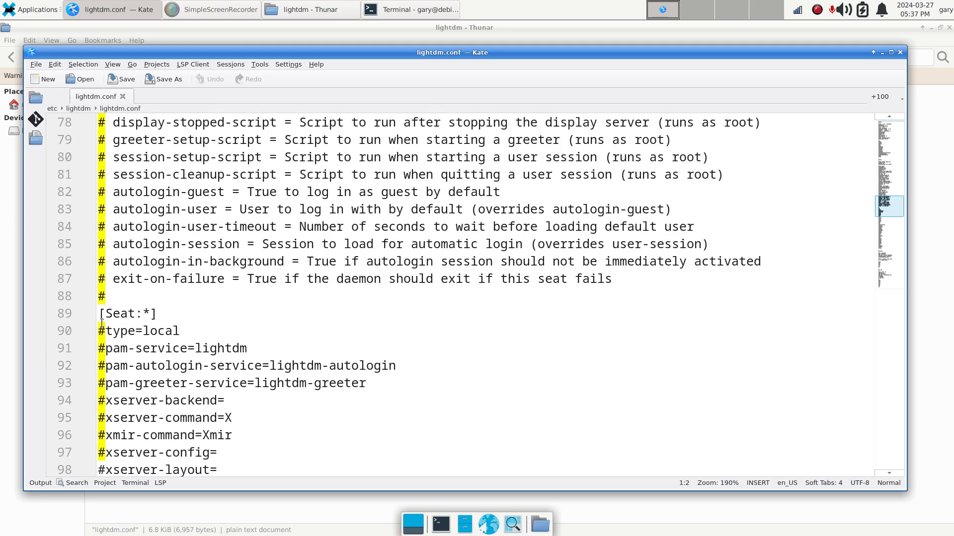
{"action": "mouse_move", "coordinate": [141, 306]}
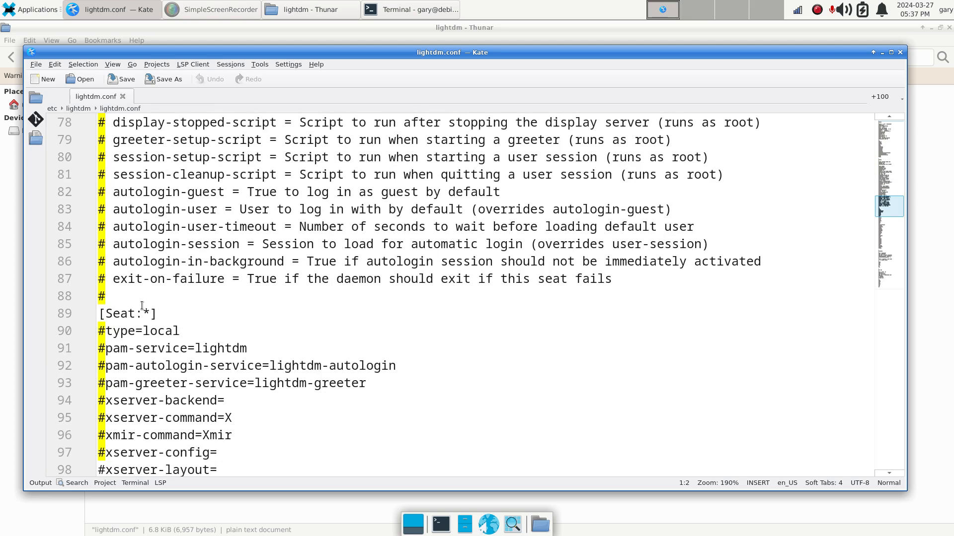
{"action": "mouse_move", "coordinate": [168, 309]}
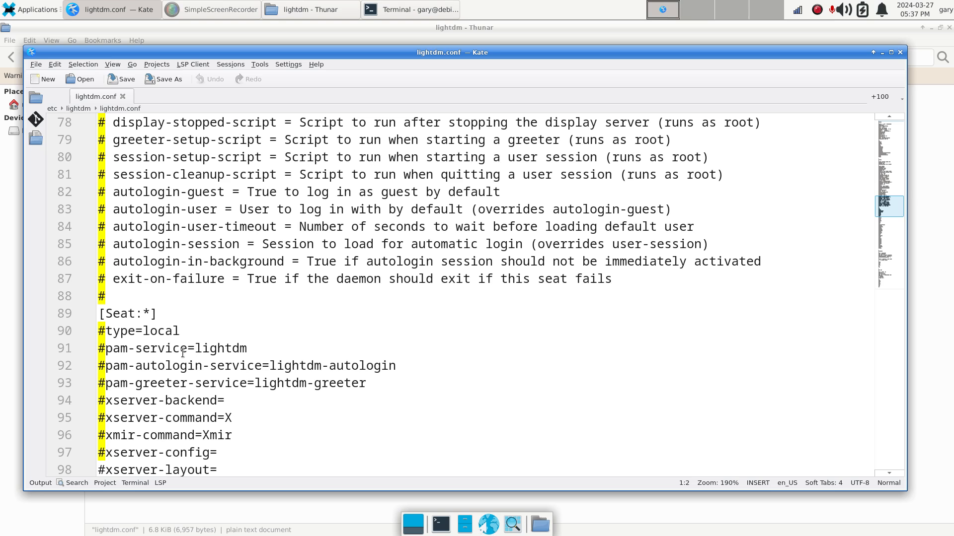
{"action": "mouse_move", "coordinate": [196, 338]}
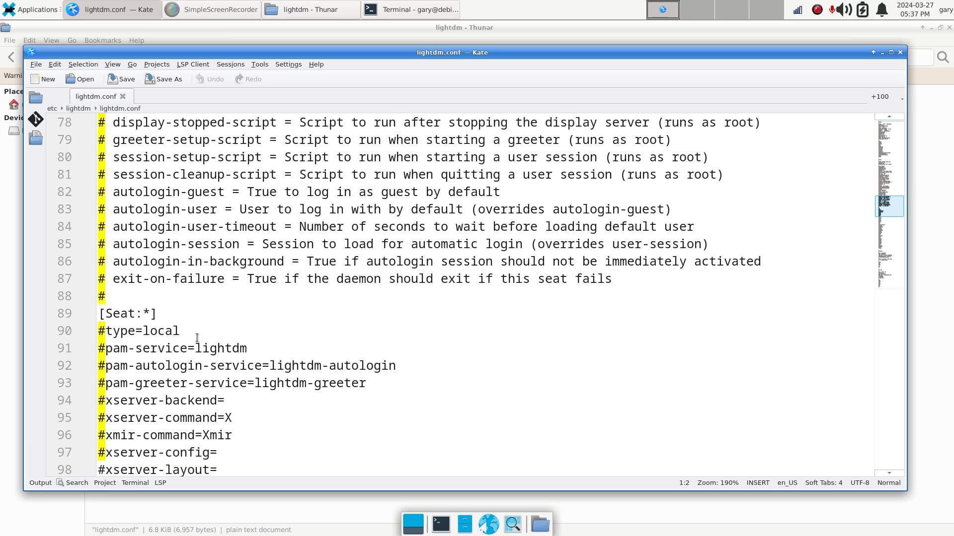
{"action": "scroll", "scroll_direction": "down", "scroll_amount": 3}
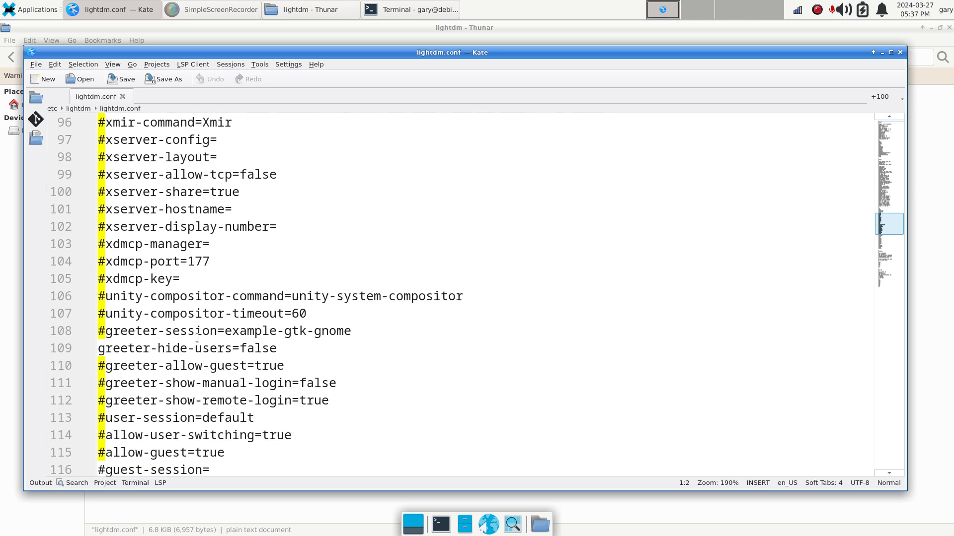
{"action": "mouse_move", "coordinate": [100, 348]}
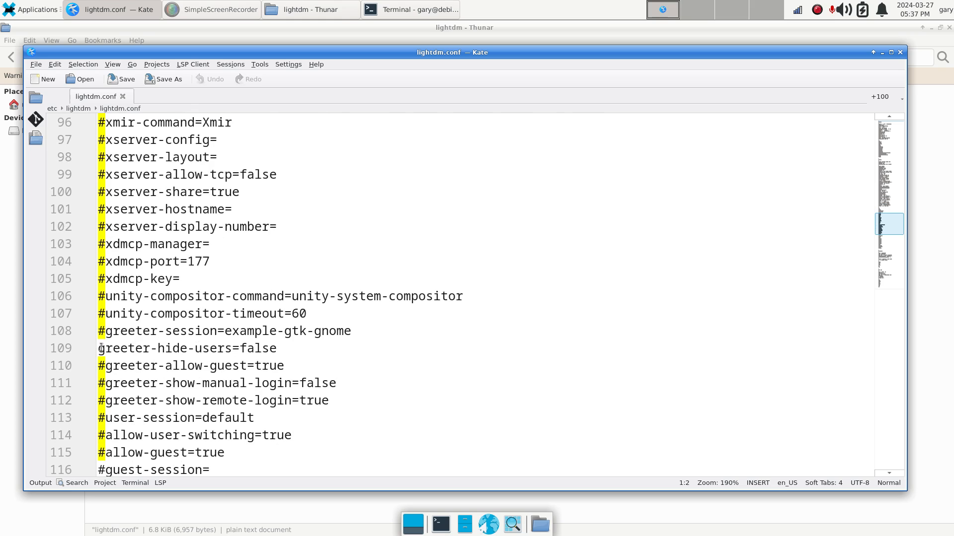
{"action": "left_click", "coordinate": [102, 347]}
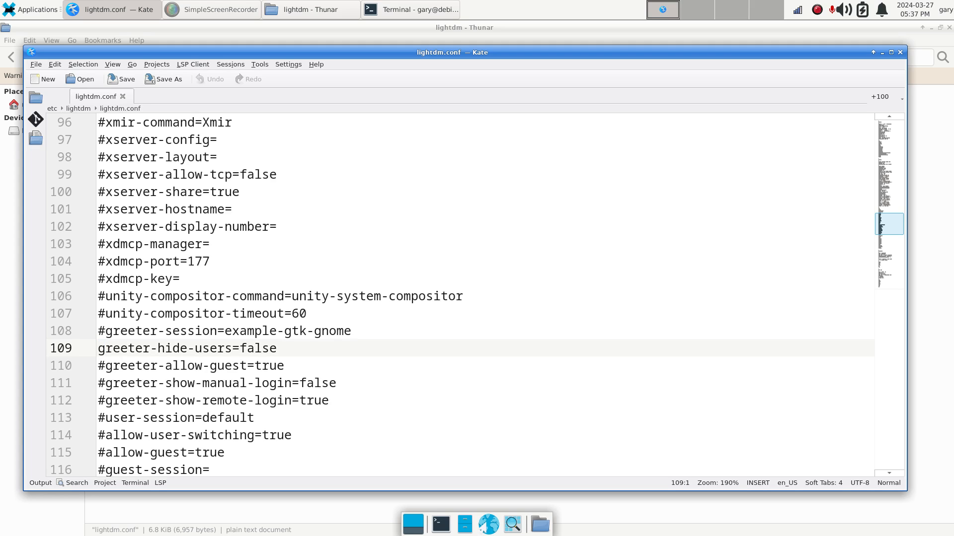
{"action": "left_click", "coordinate": [98, 347]}
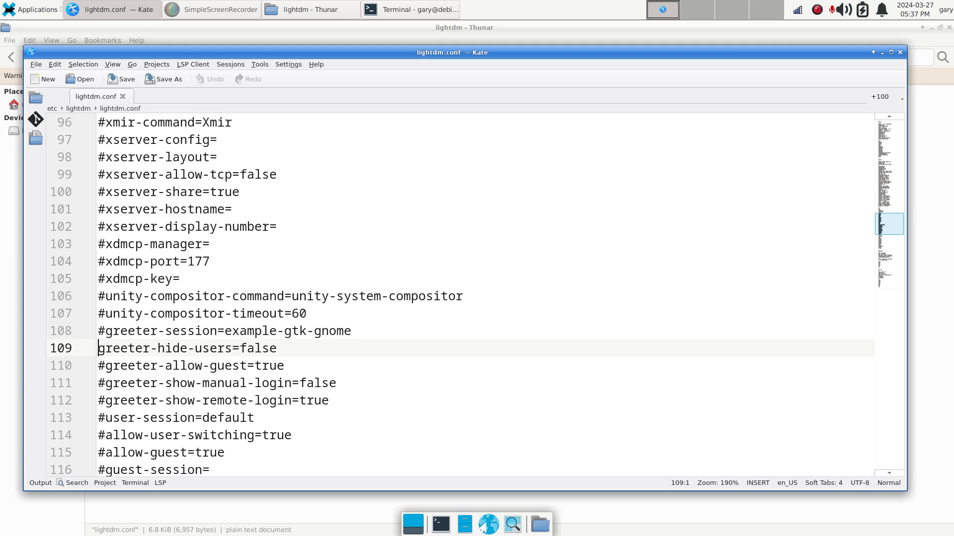
{"action": "type", "text": "#"}
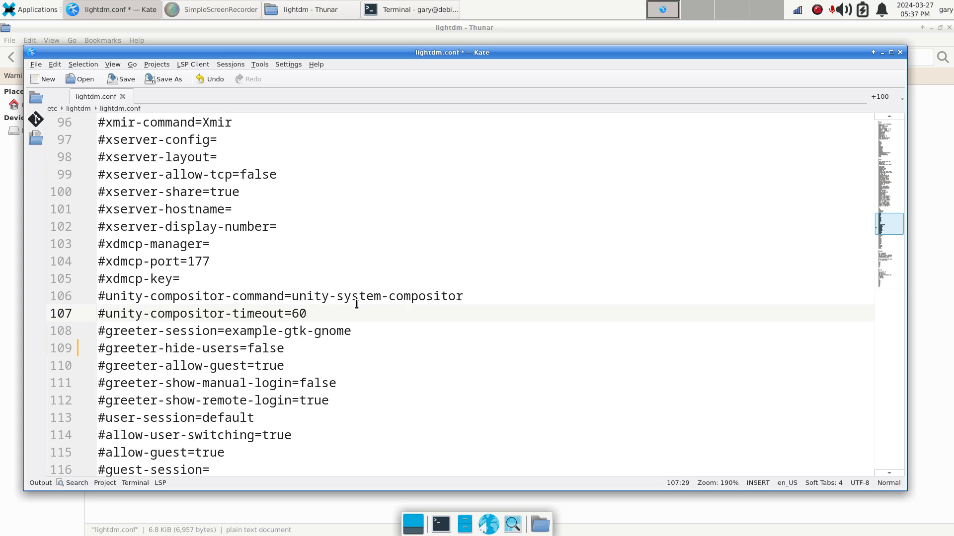
{"action": "mouse_move", "coordinate": [118, 325]}
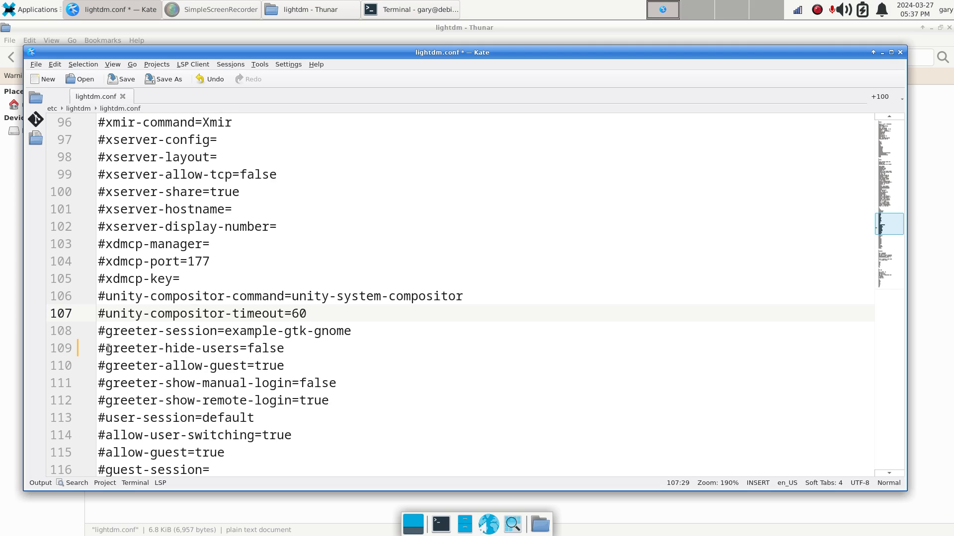
{"action": "left_click", "coordinate": [106, 348]}
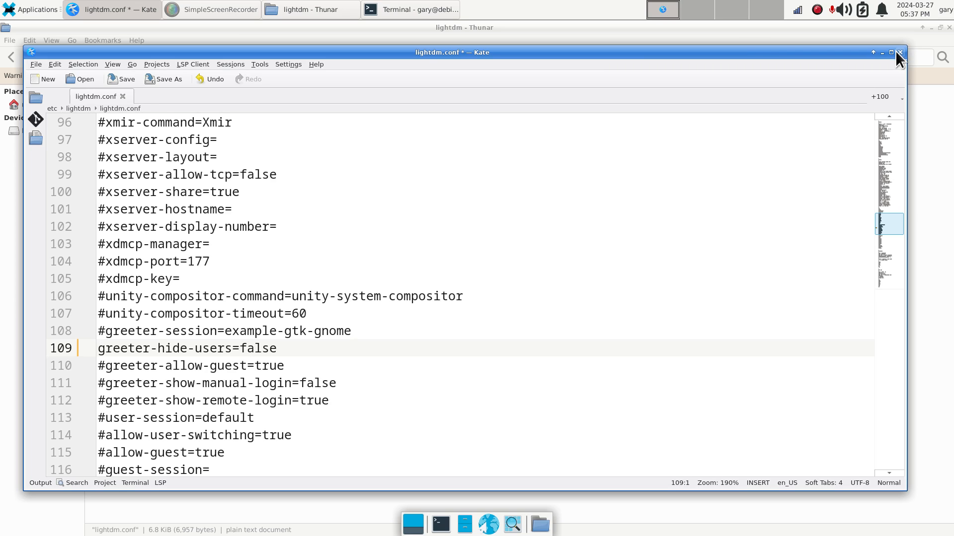
Close Kate saving lightdm.conf, then close the lightdm Thunar window and root terminal.
{"action": "left_click", "coordinate": [899, 52]}
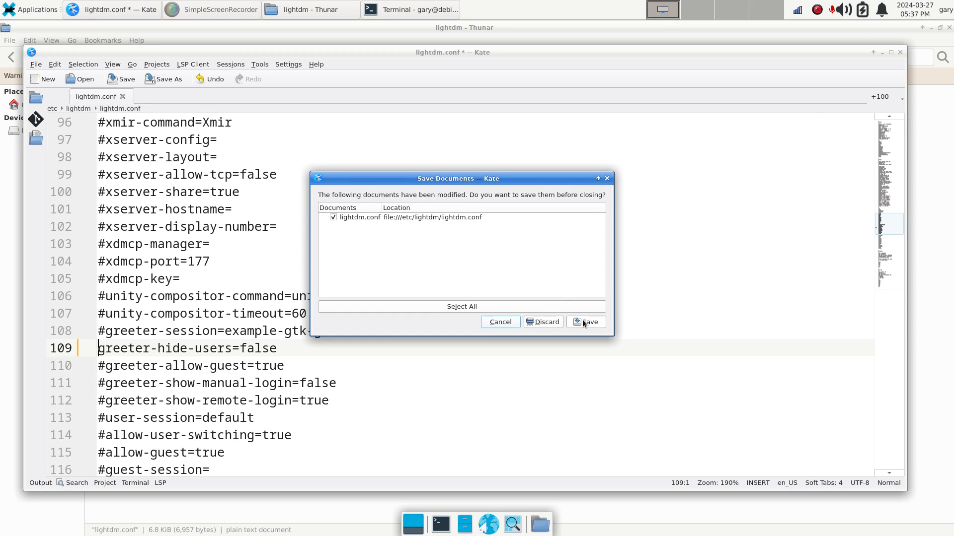
{"action": "mouse_move", "coordinate": [586, 322]}
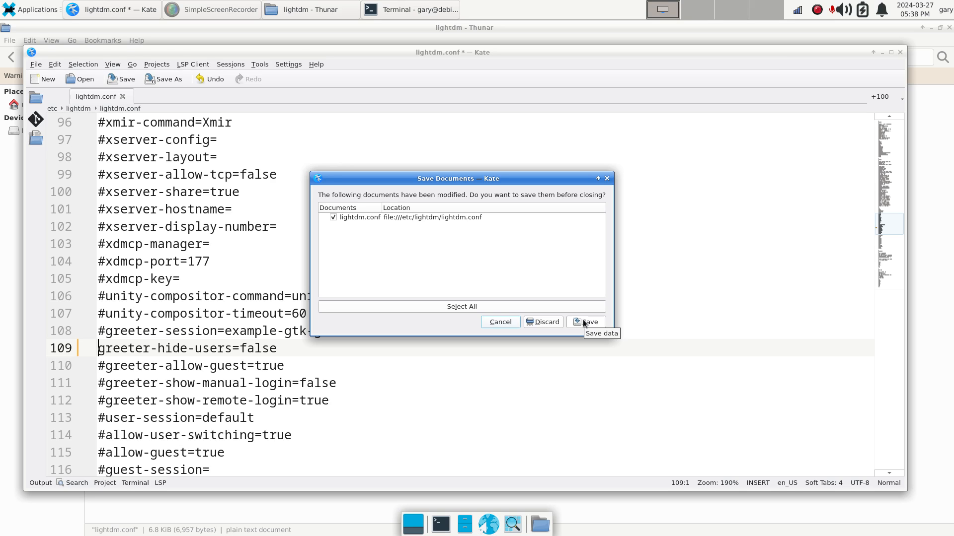
{"action": "left_click", "coordinate": [585, 322]}
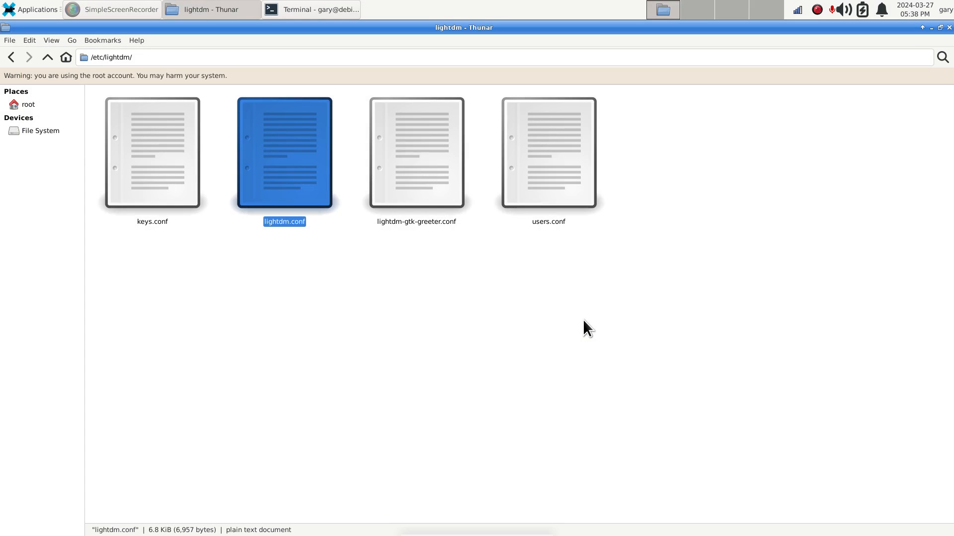
{"action": "left_click", "coordinate": [311, 9]}
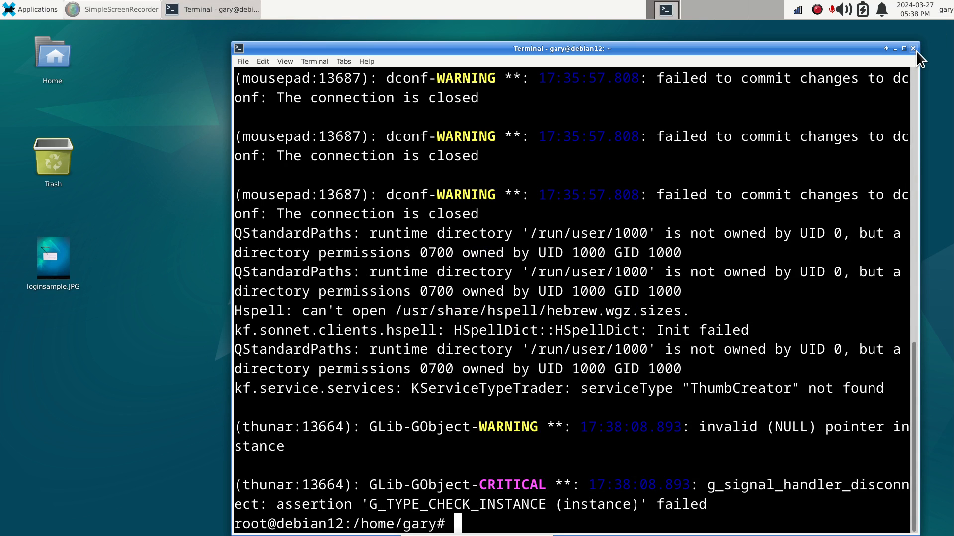
{"action": "left_click", "coordinate": [912, 48]}
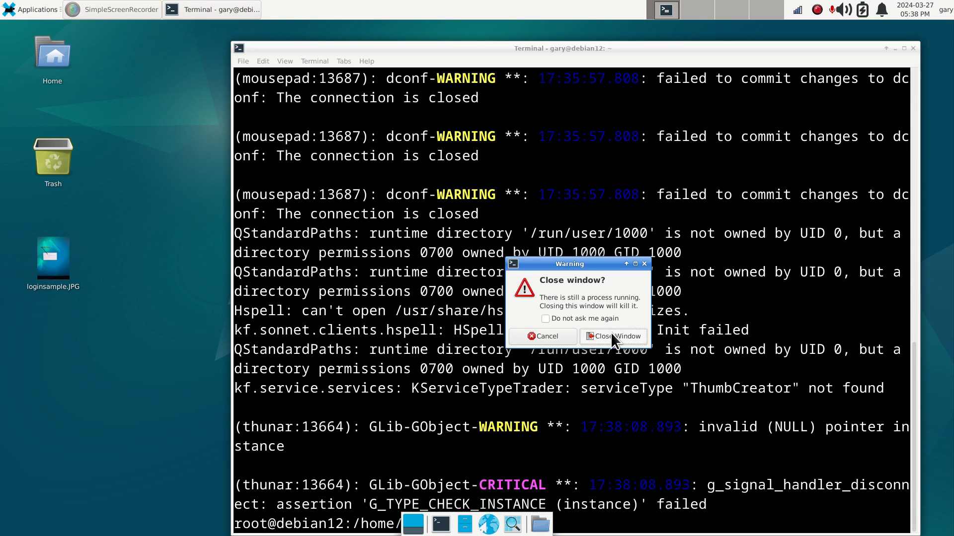
{"action": "left_click", "coordinate": [612, 336]}
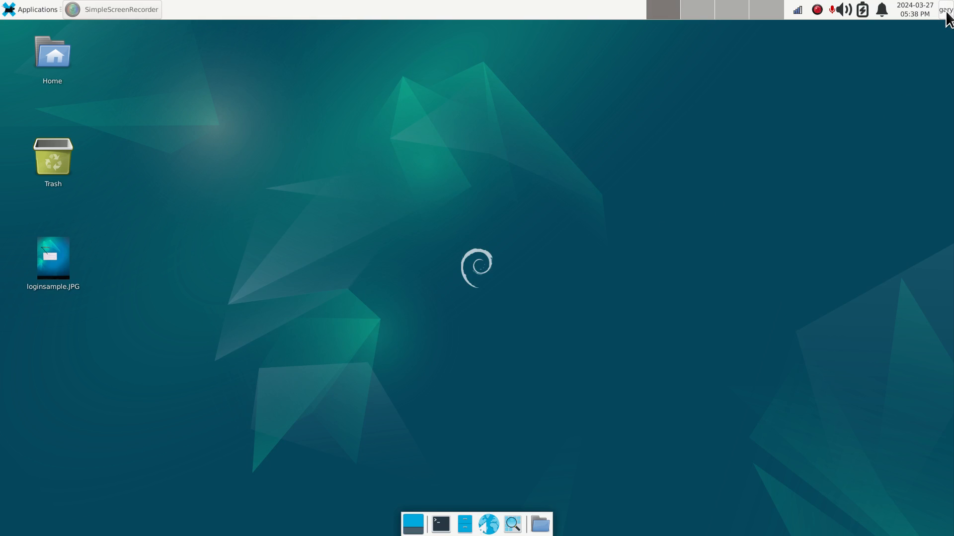
Open the Log Out dialog from the user menu and cancel it.
{"action": "left_click", "coordinate": [945, 9]}
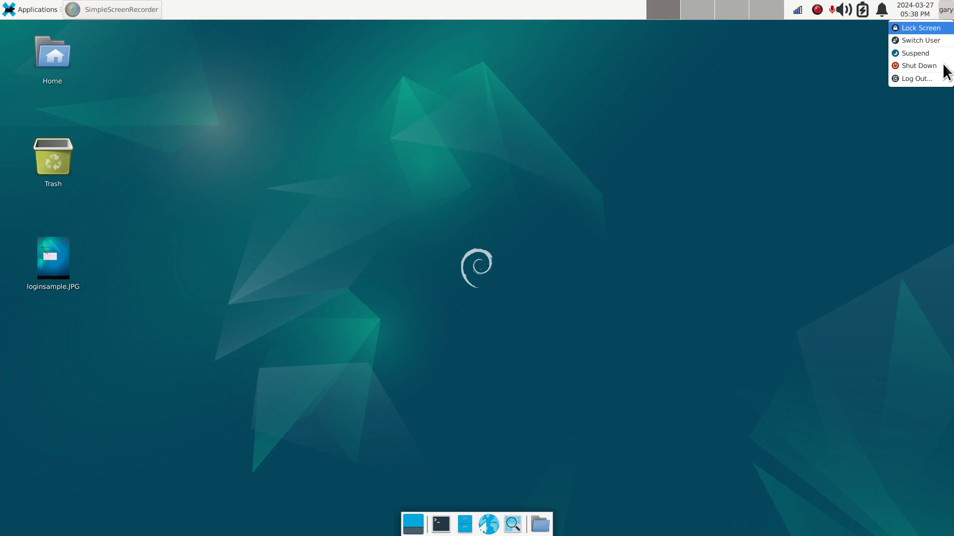
{"action": "left_click", "coordinate": [917, 79]}
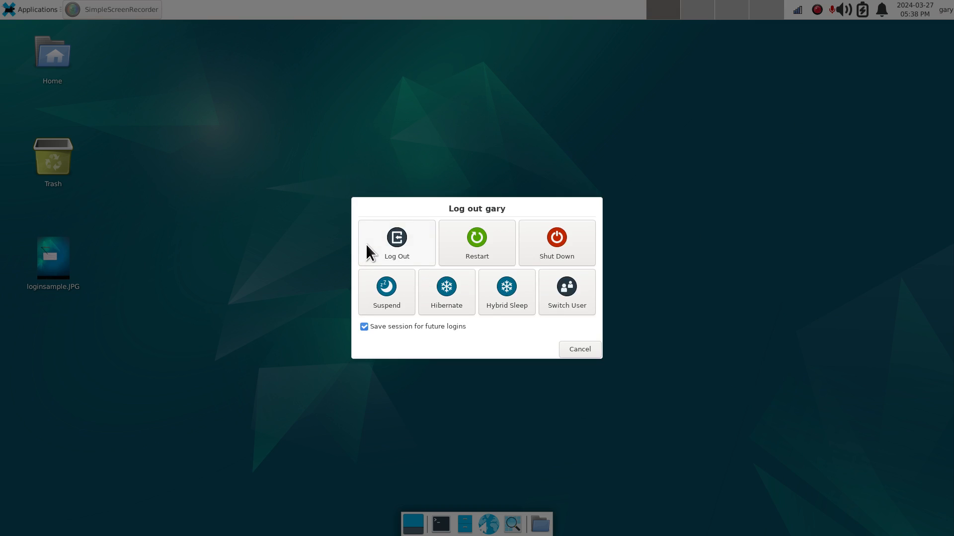
{"action": "mouse_move", "coordinate": [476, 243]}
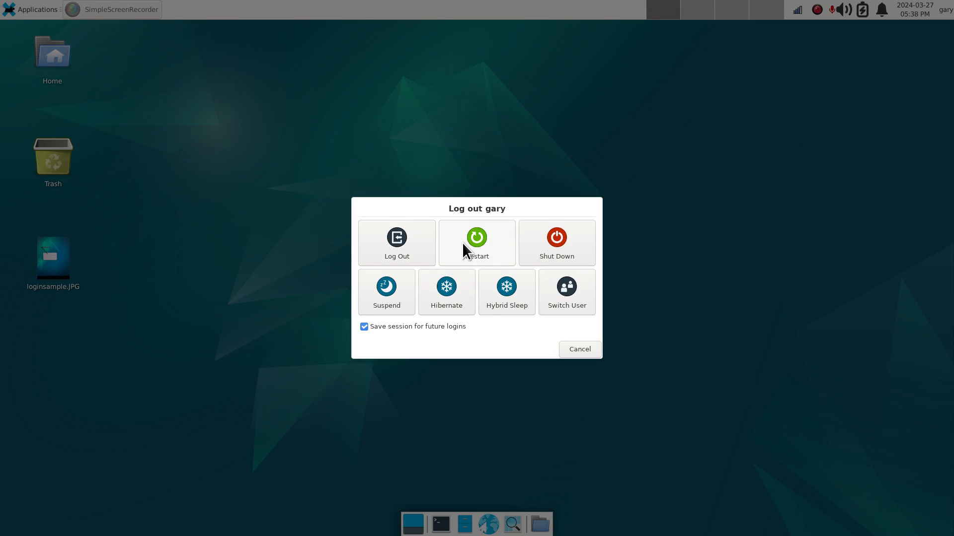
{"action": "mouse_move", "coordinate": [478, 247]}
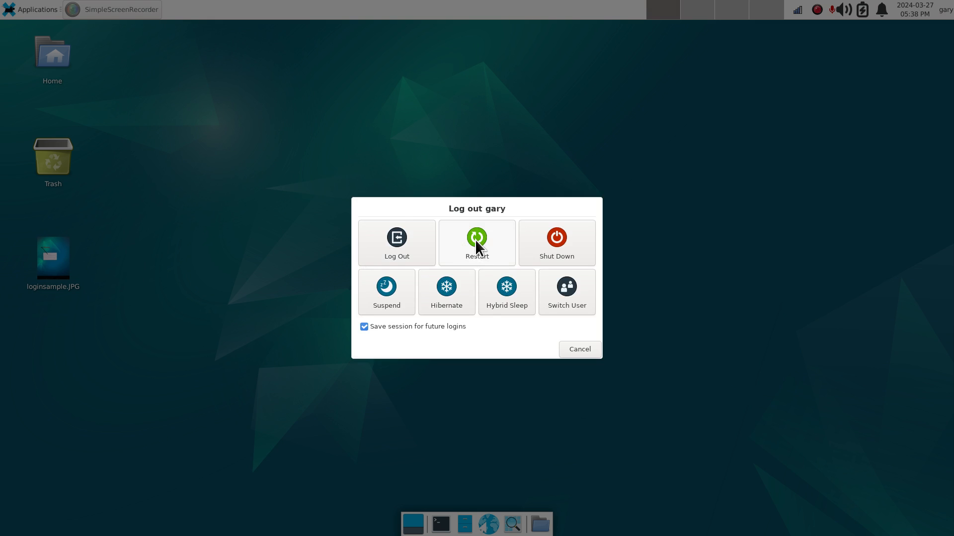
{"action": "mouse_move", "coordinate": [578, 349]}
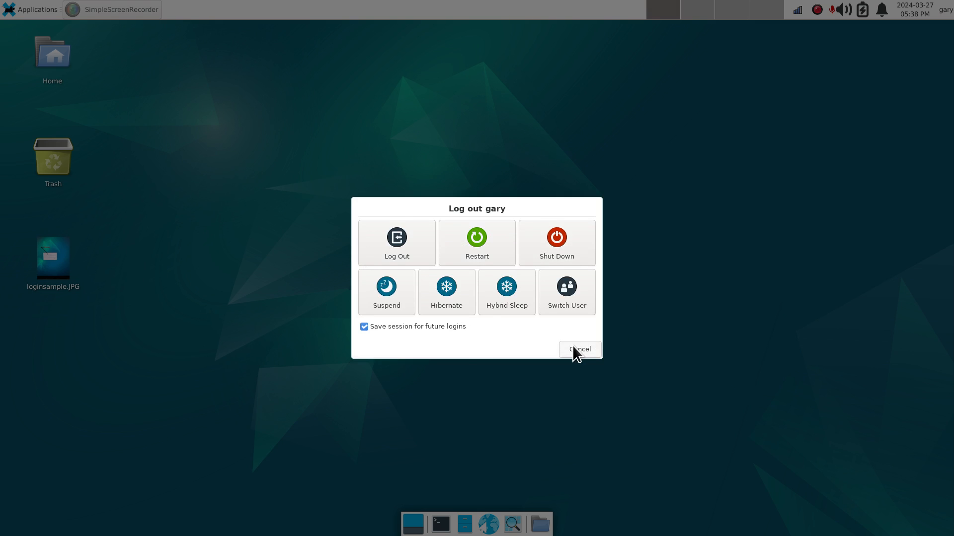
{"action": "left_click", "coordinate": [579, 349]}
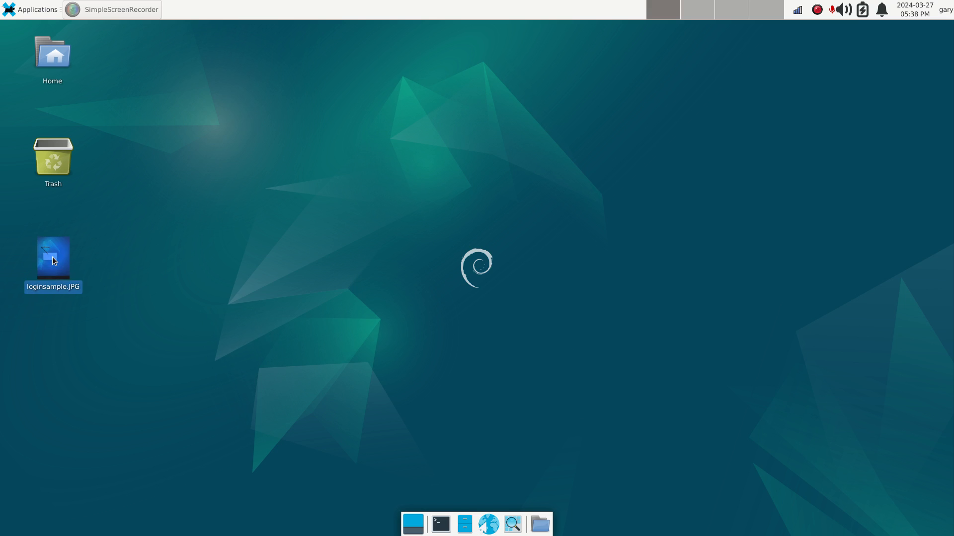
{"action": "double_click", "coordinate": [52, 250]}
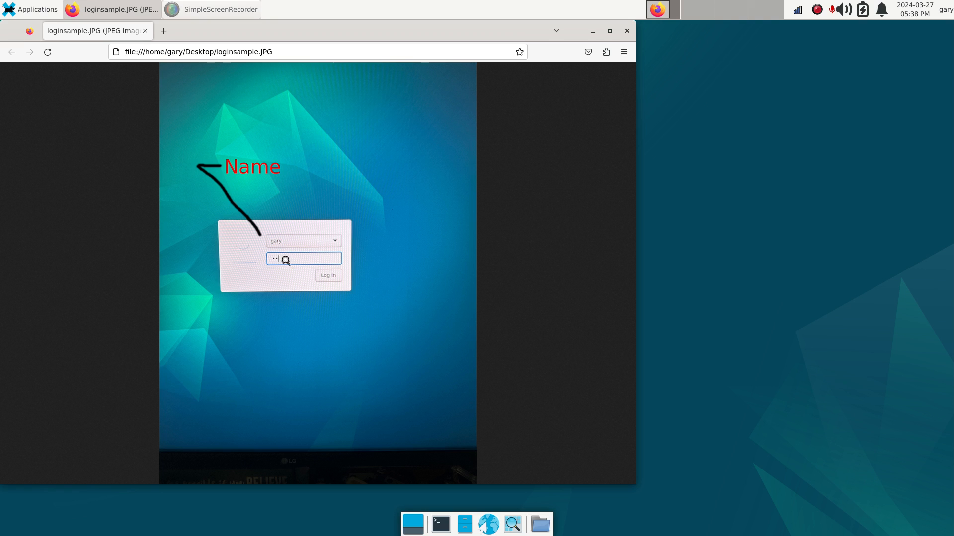
{"action": "mouse_move", "coordinate": [605, 78]}
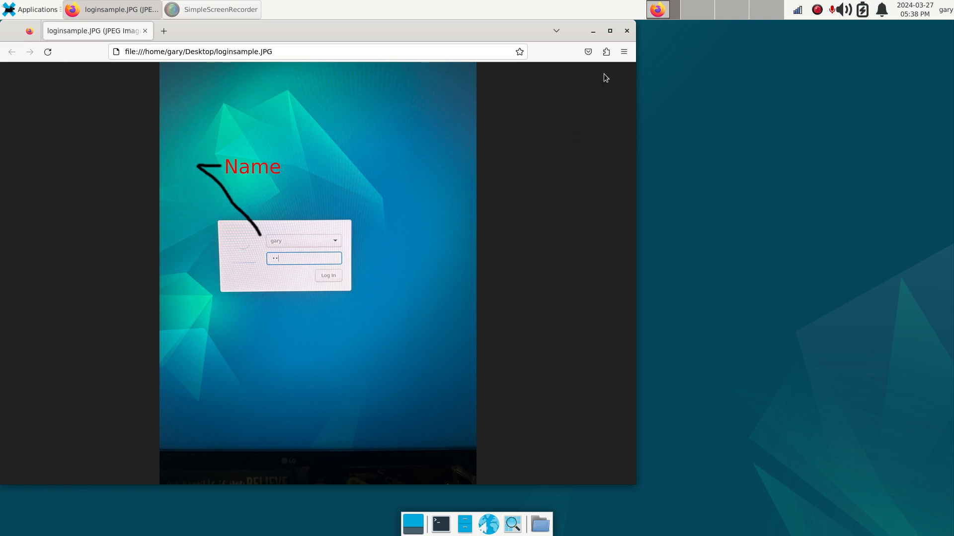
{"action": "left_click", "coordinate": [626, 30]}
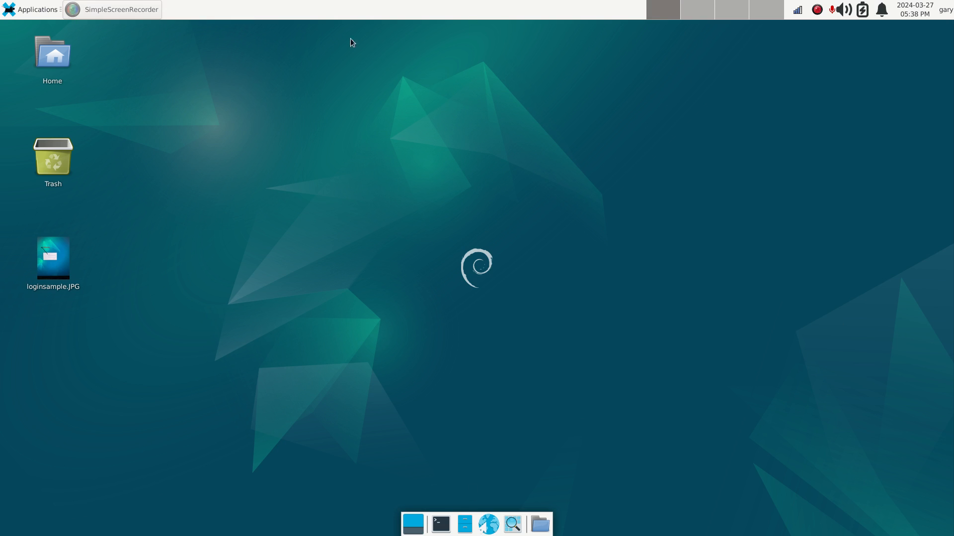
{"action": "mouse_move", "coordinate": [948, 9]}
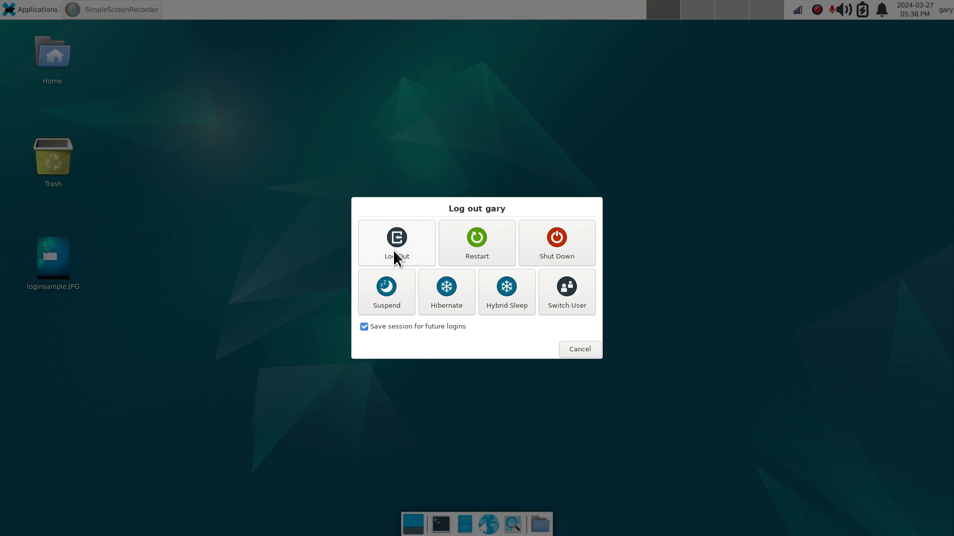
{"action": "left_click", "coordinate": [578, 349]}
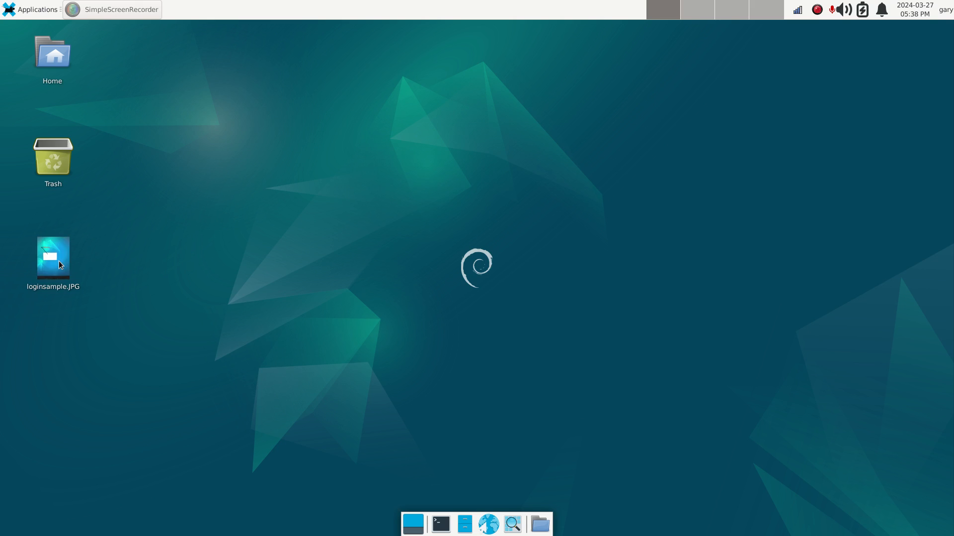
{"action": "left_click", "coordinate": [488, 523]}
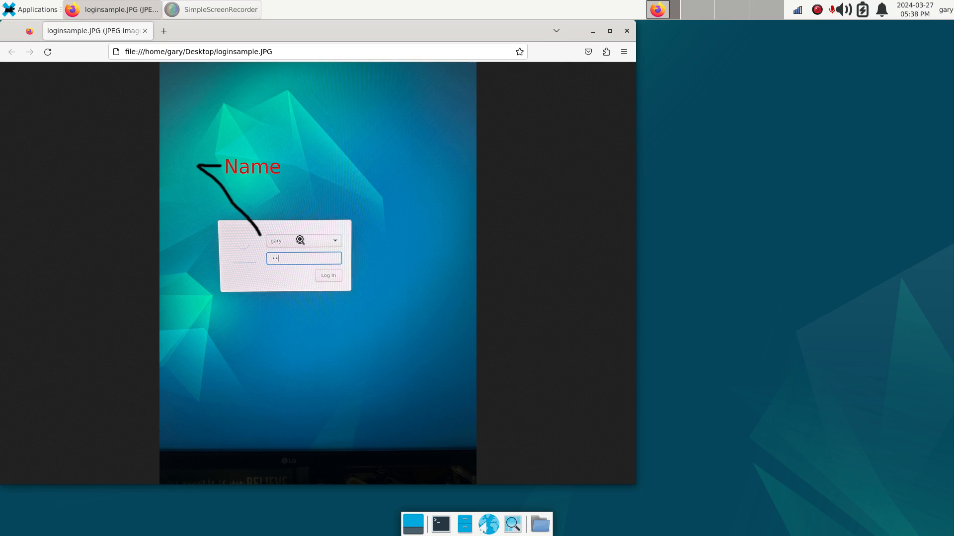
{"action": "mouse_move", "coordinate": [582, 124]}
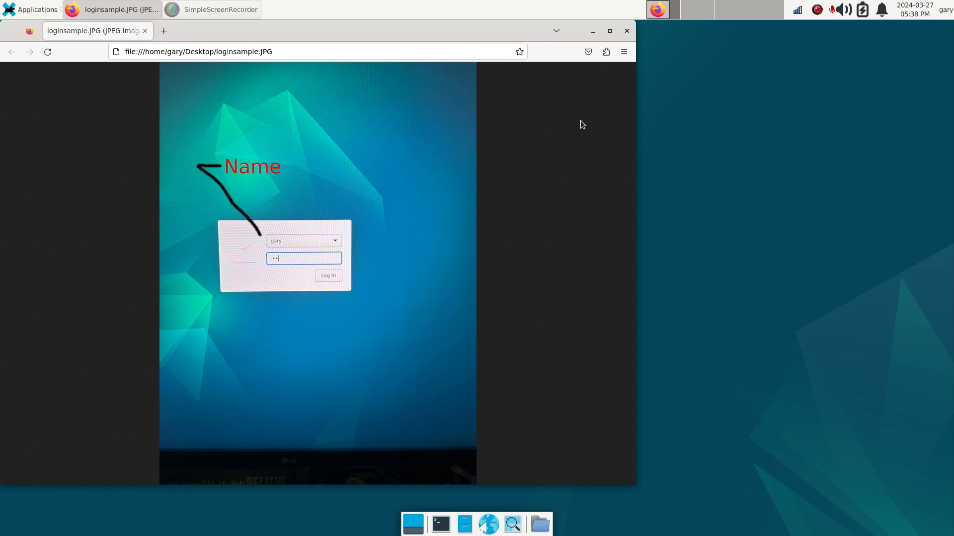
{"action": "left_click", "coordinate": [627, 30]}
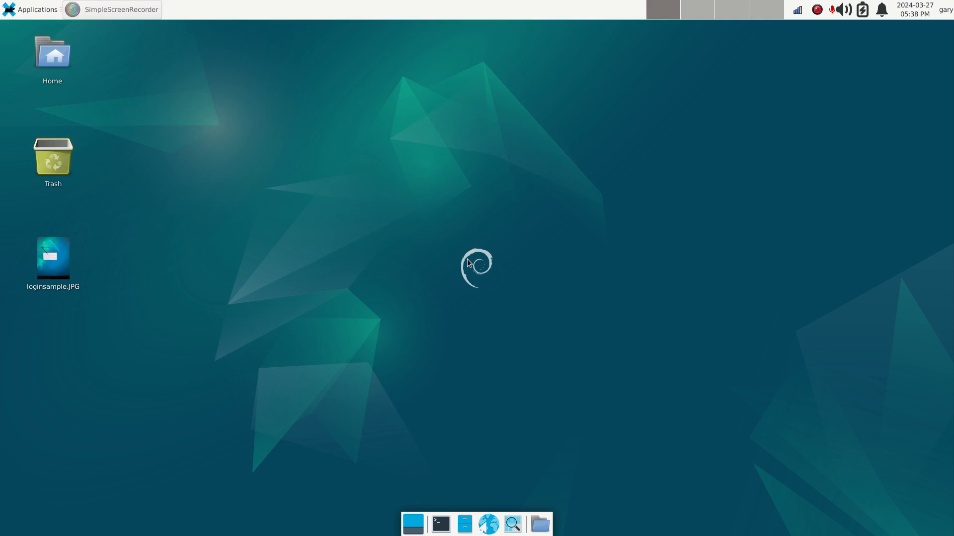
{"action": "mouse_move", "coordinate": [469, 259]}
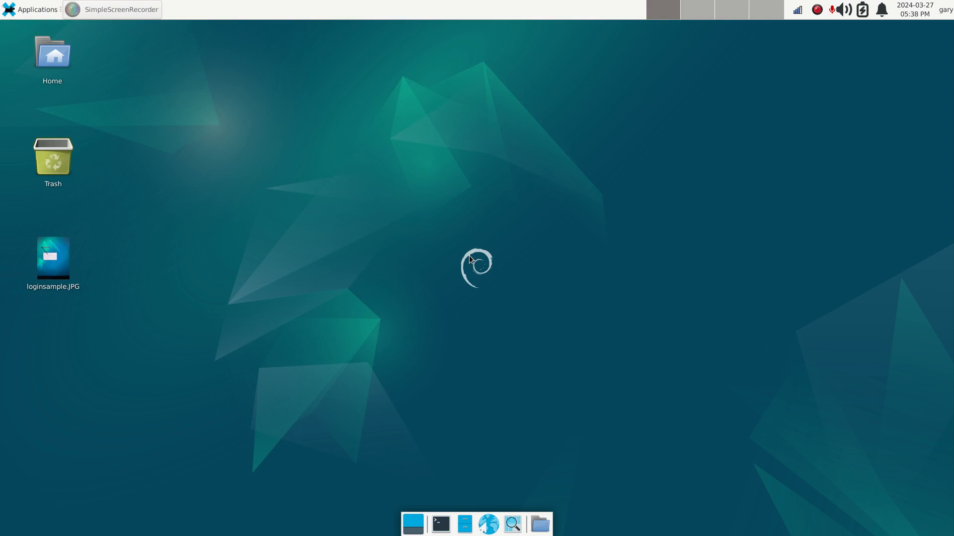
{"action": "mouse_move", "coordinate": [643, 276]}
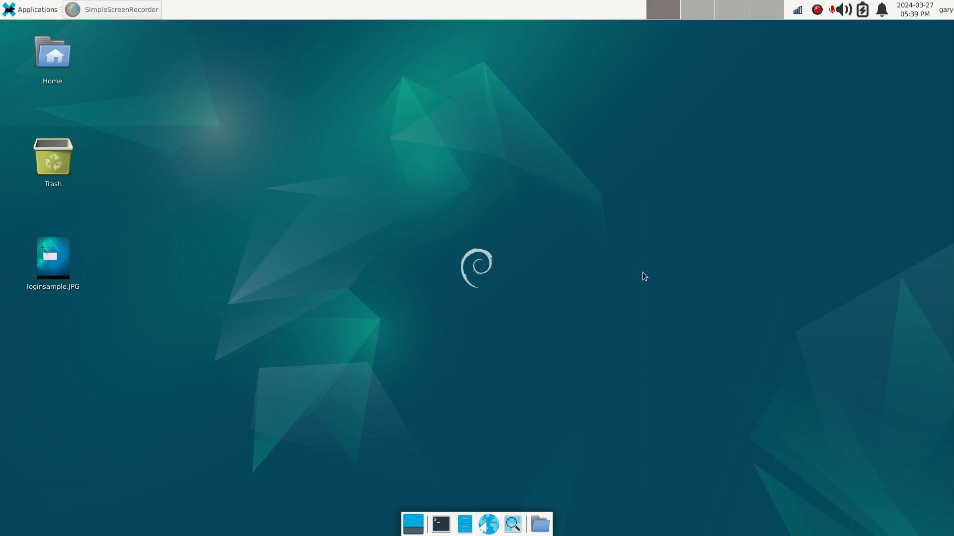
{"action": "mouse_move", "coordinate": [382, 379]}
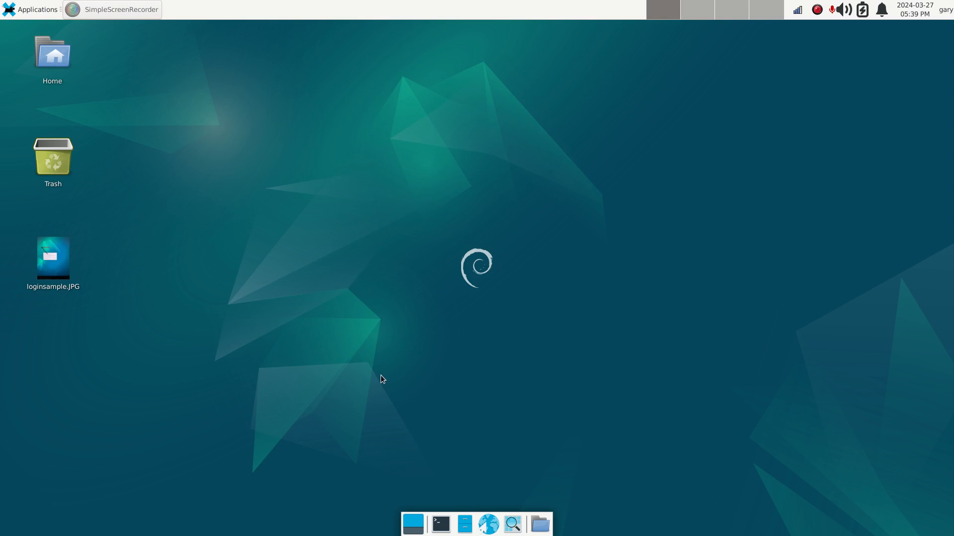
{"action": "mouse_move", "coordinate": [356, 367]}
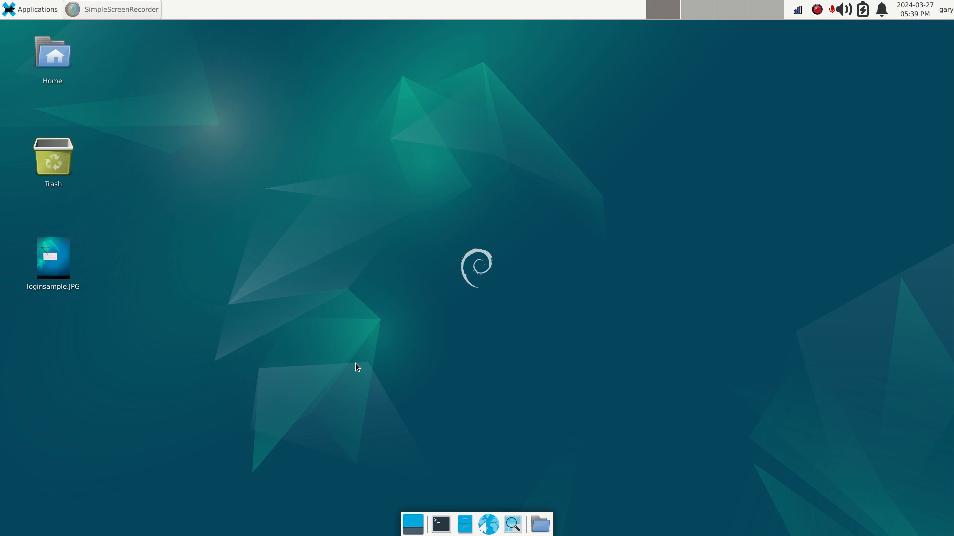
{"action": "mouse_move", "coordinate": [346, 316]}
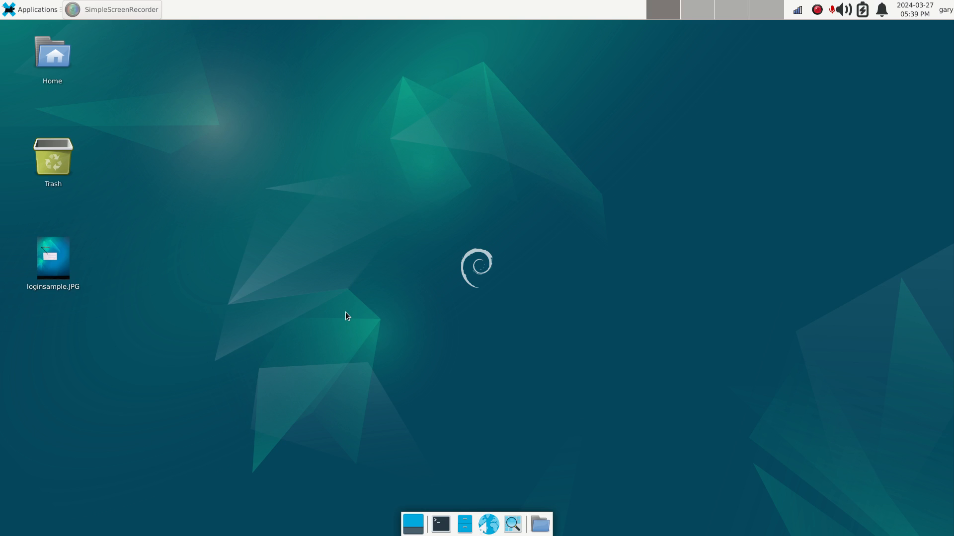
{"action": "mouse_move", "coordinate": [371, 239]}
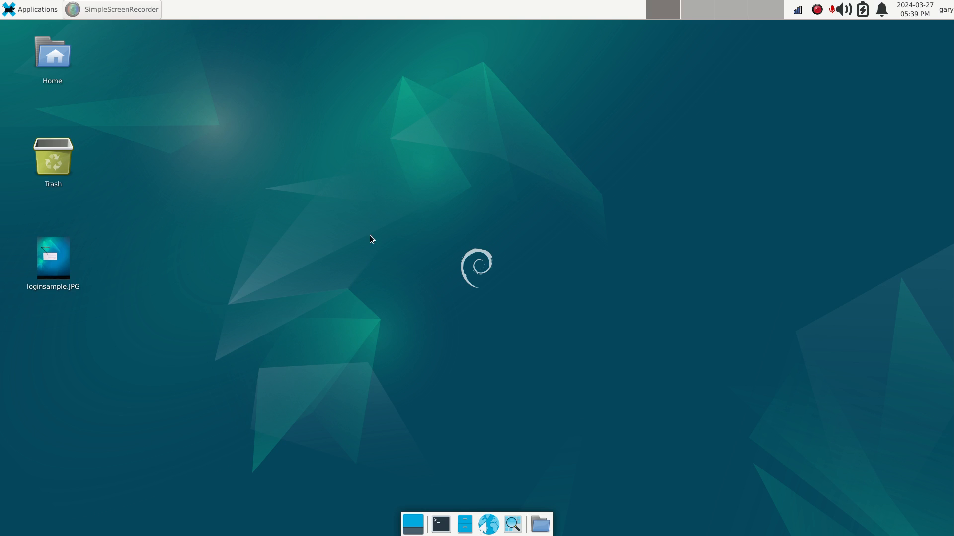
{"action": "mouse_move", "coordinate": [366, 228]}
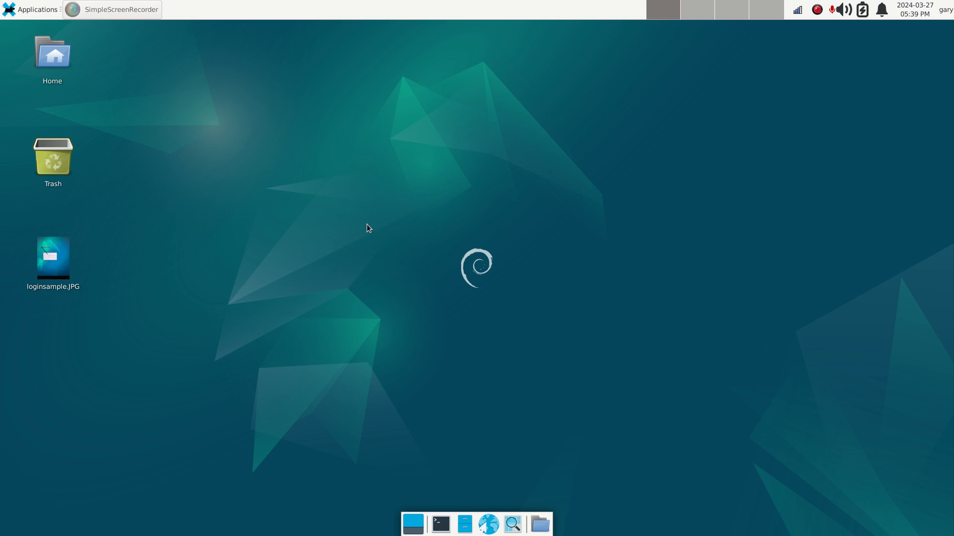